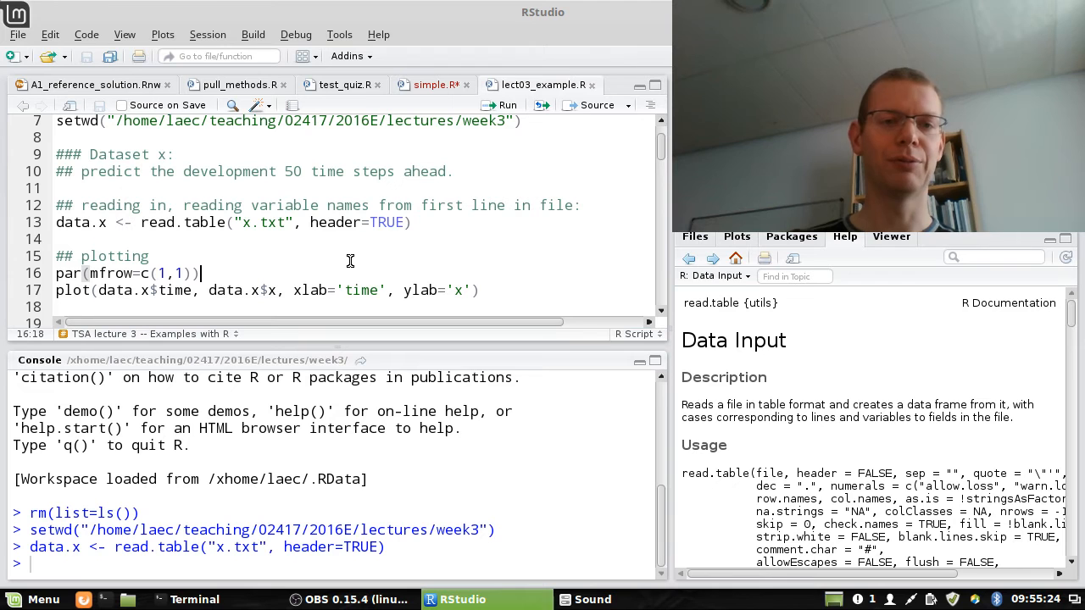
# - Run par(mfrow=c(1,1)) and the plot() line to draw the scatter of x against time
pyautogui.click(150, 256)
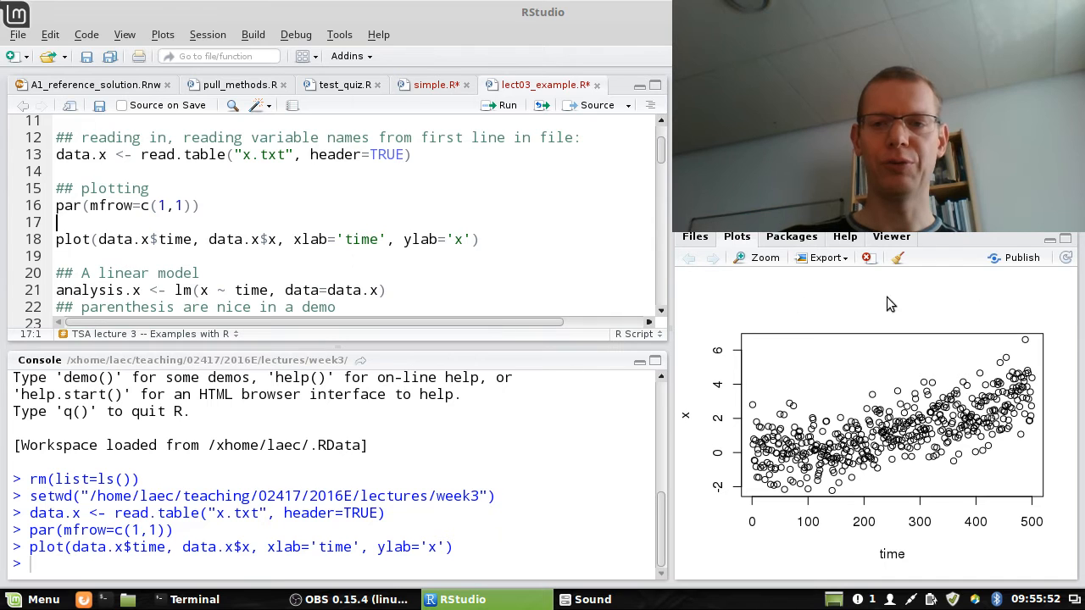
pyautogui.moveTo(831, 343)
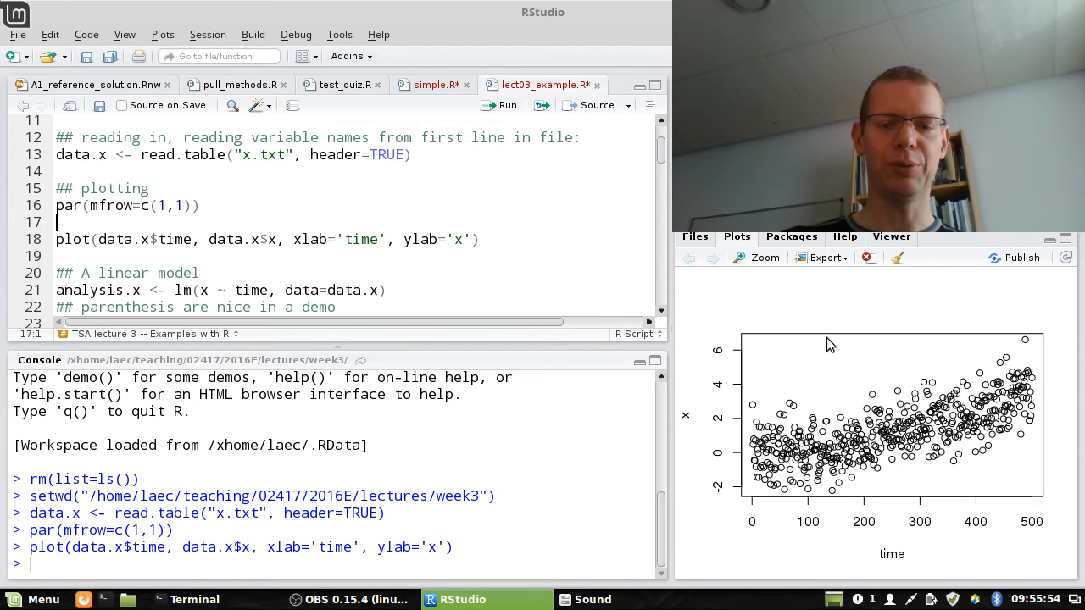
# - Add par(mgp=c(2, 0.7,0), mar=c(3,3,2,1)) on line 17 and redraw the scatter
pyautogui.write('par()')
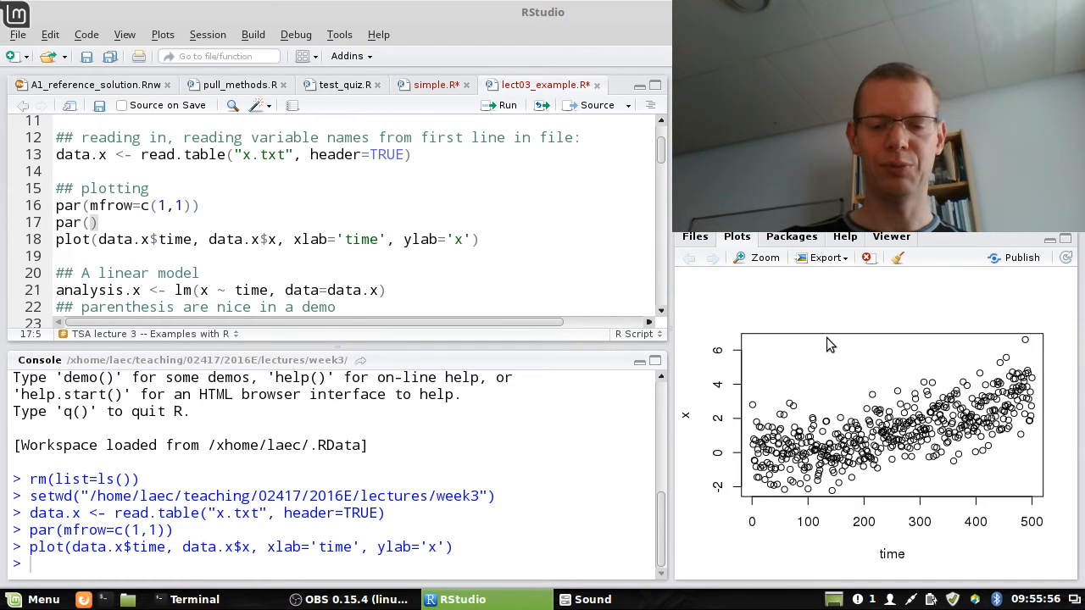
pyautogui.write('ma')
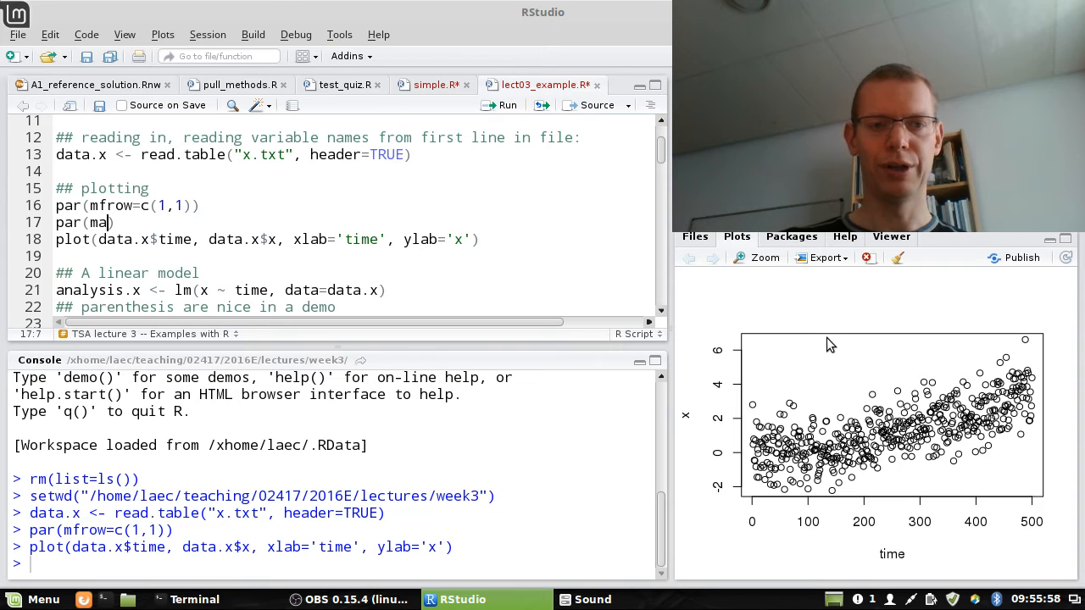
pyautogui.write('r')
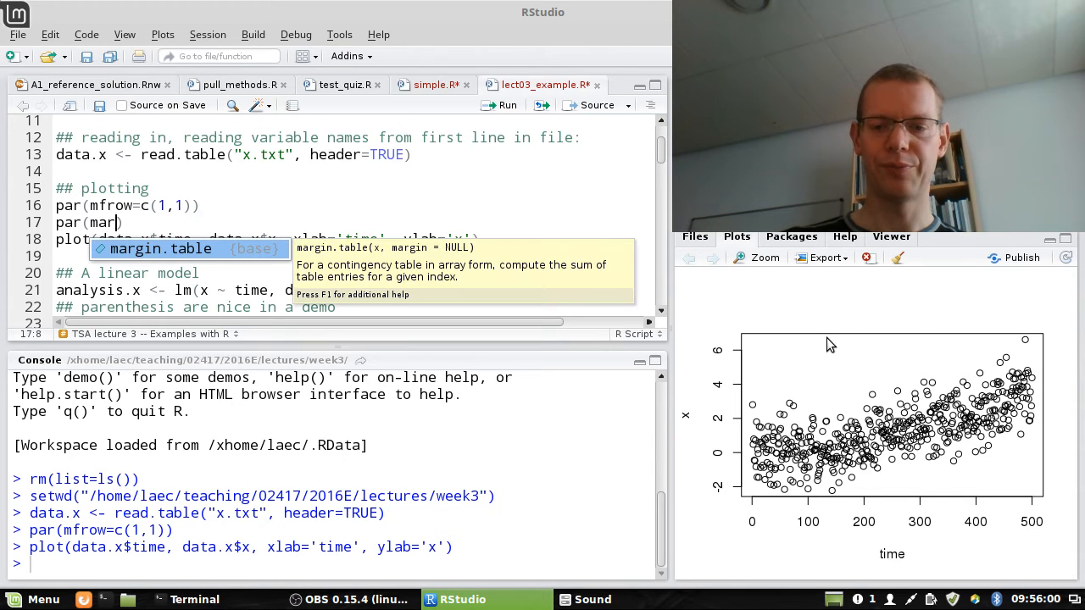
pyautogui.write('gp')
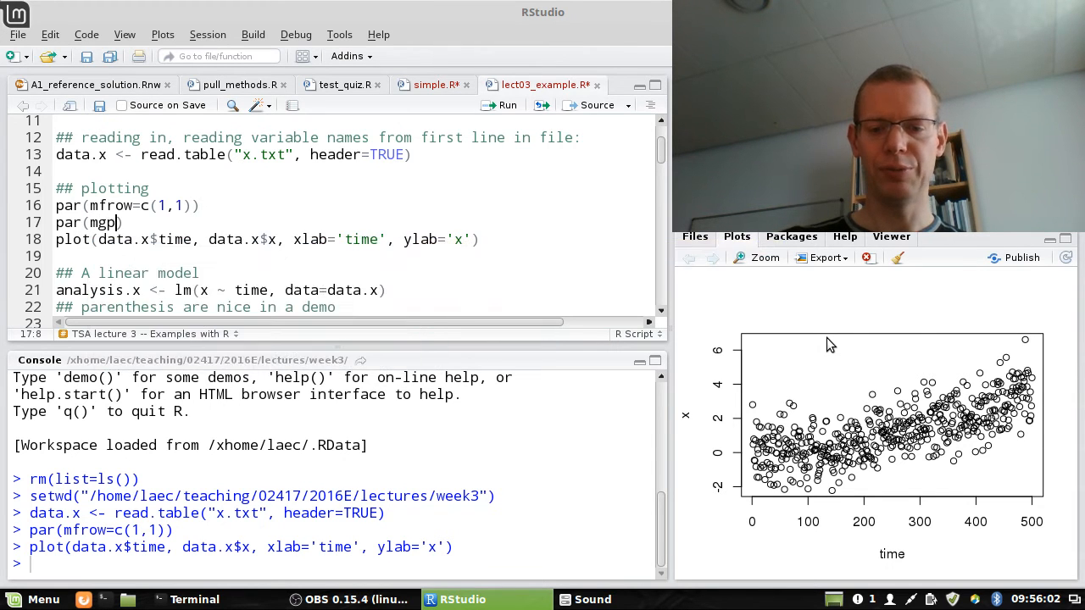
pyautogui.write('c(')
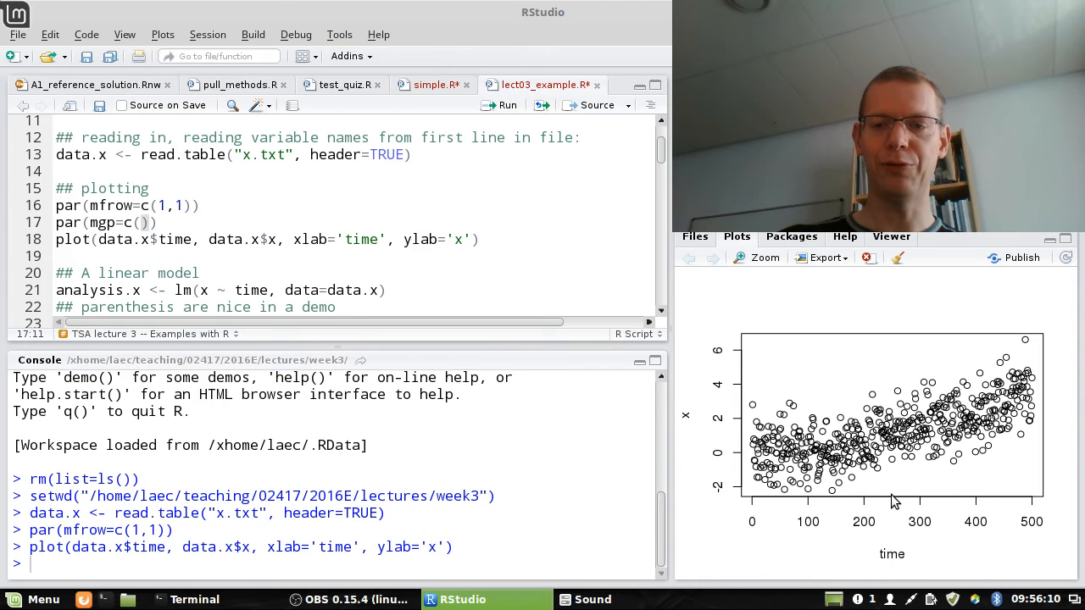
pyautogui.moveTo(890, 523)
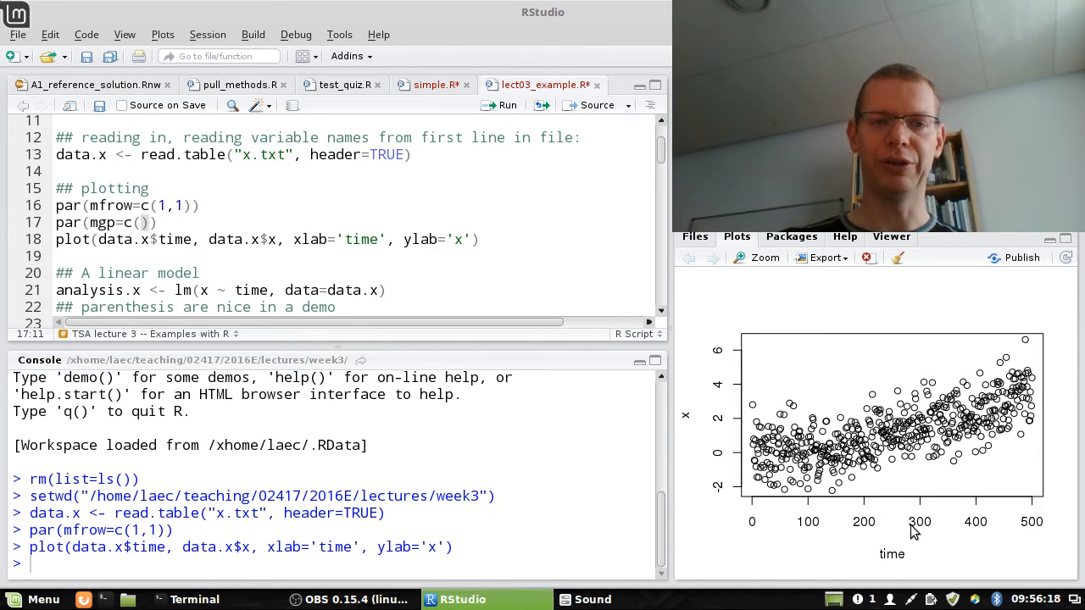
pyautogui.write('2,')
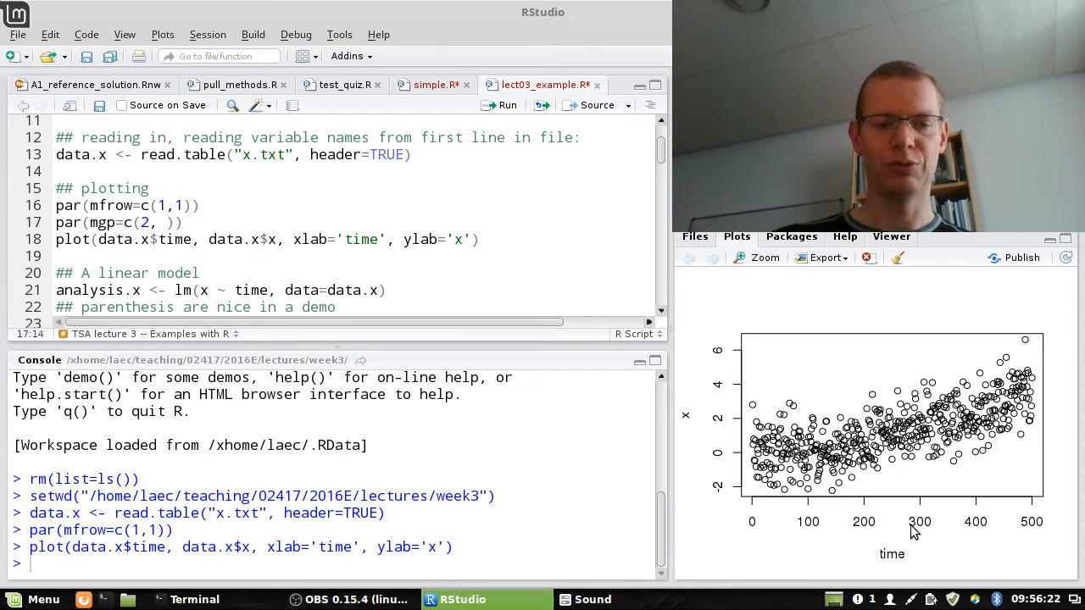
pyautogui.write('0.7,0')
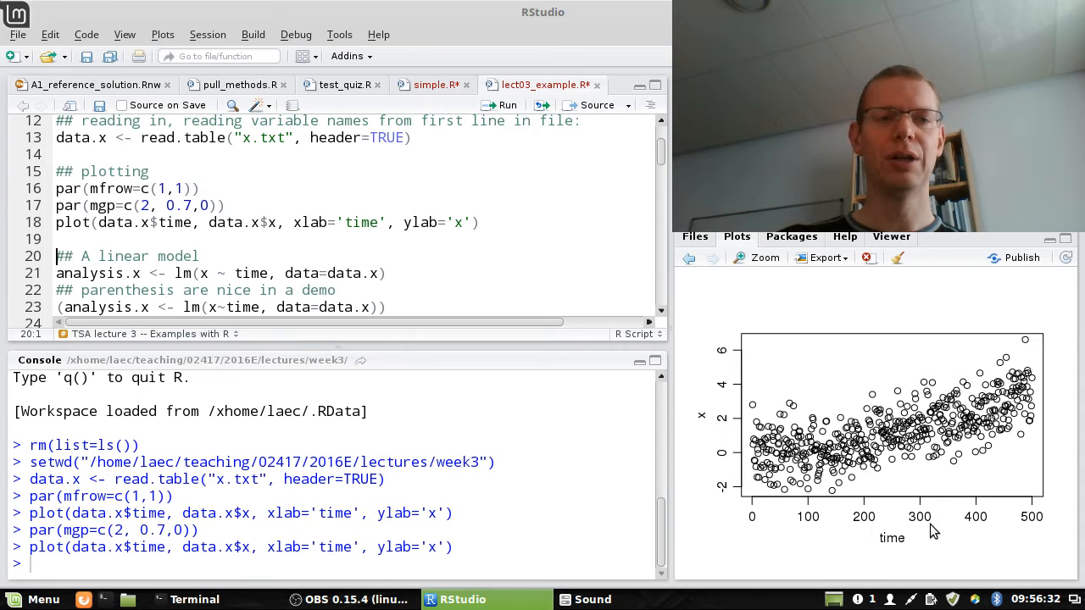
pyautogui.write(', mar=')
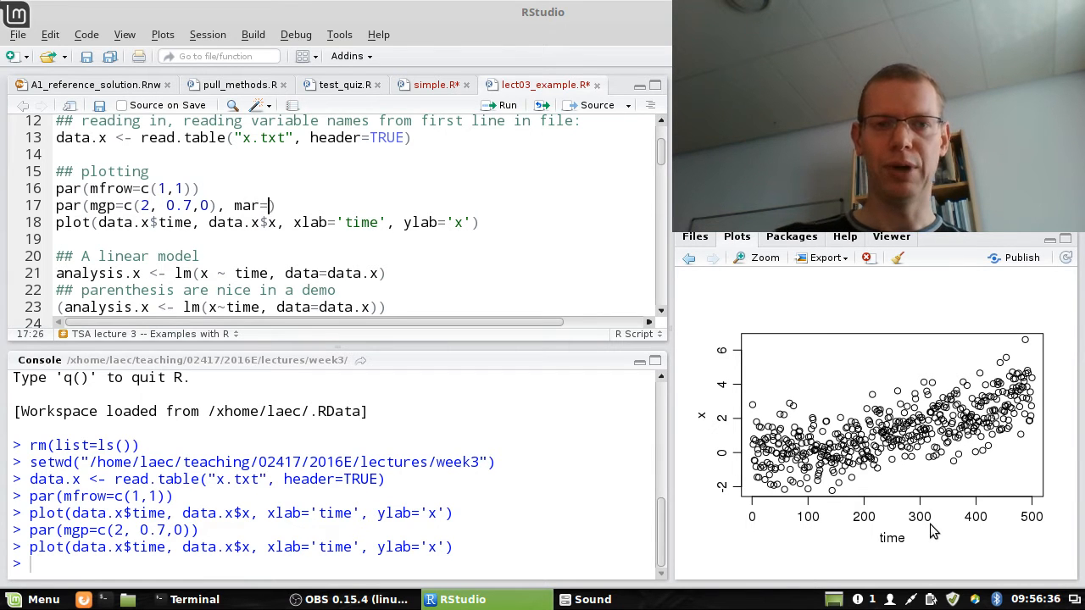
pyautogui.write('c(3,3,')
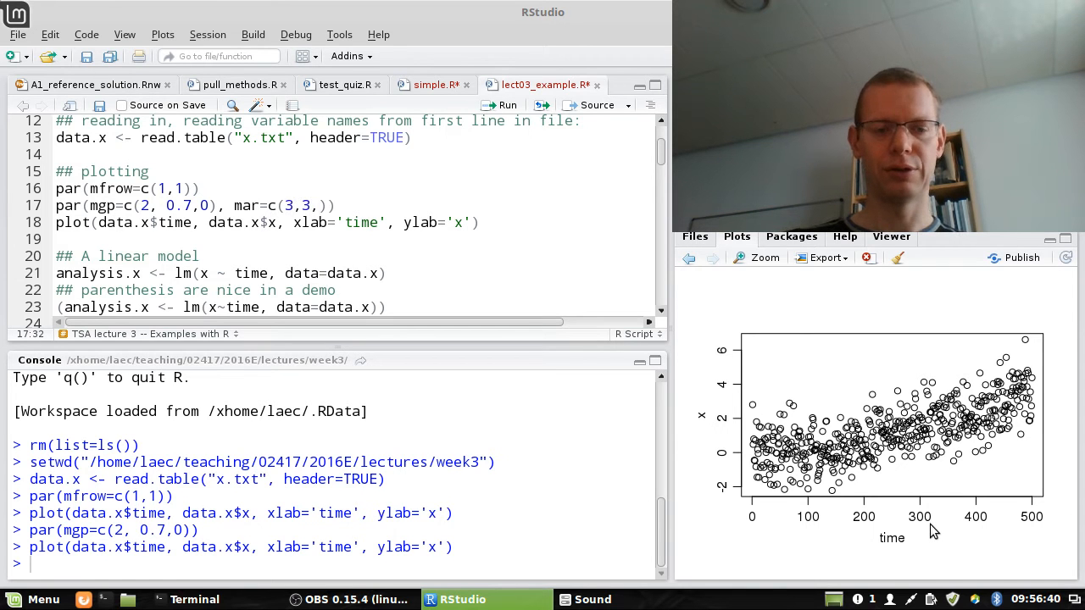
pyautogui.write('2,1')
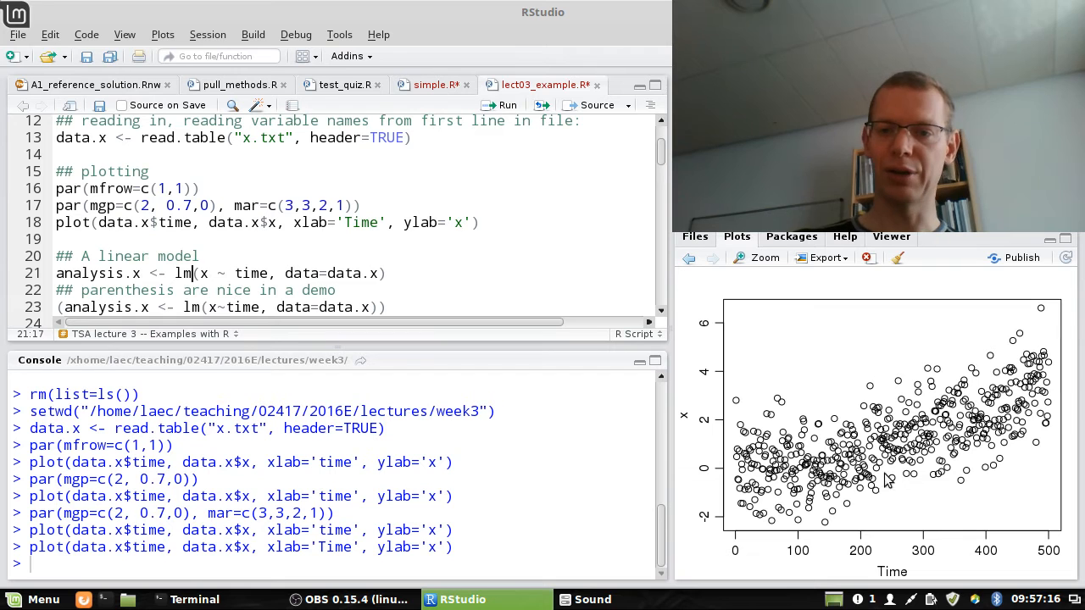
pyautogui.moveTo(1078, 352)
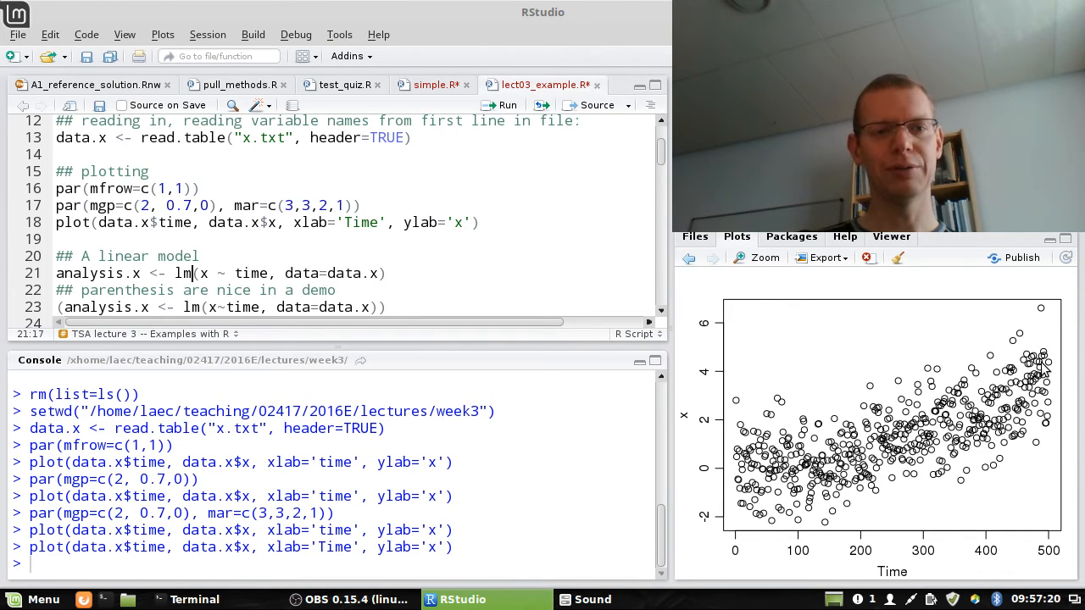
# - Fit lm(x ~ time) as analysis.x, summarize it, and draw its red regression line
pyautogui.moveTo(199, 273); pyautogui.dragTo(244, 273)
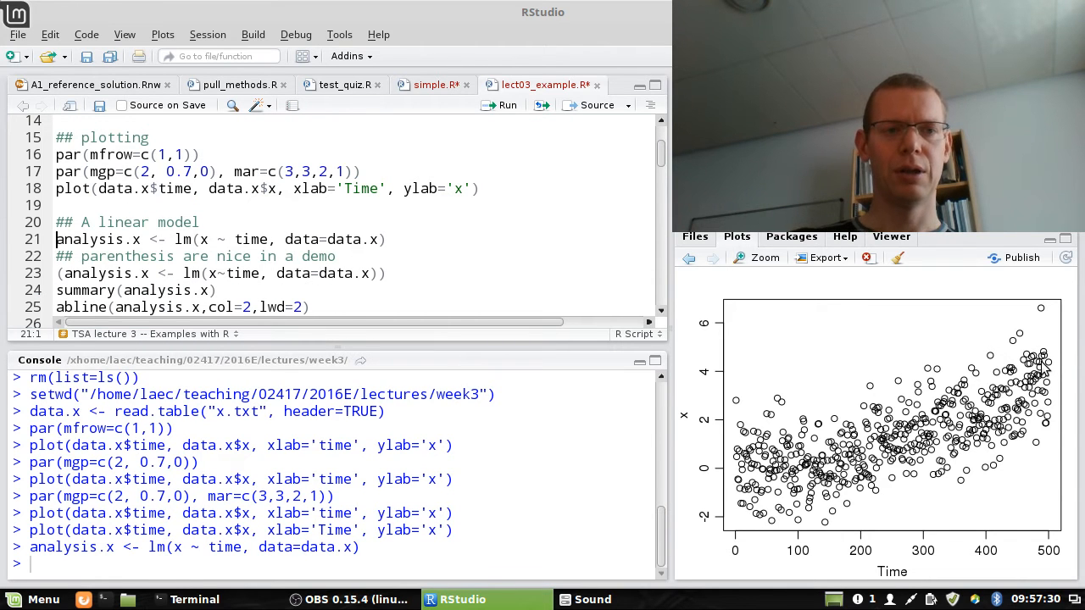
pyautogui.doubleClick(98, 239)
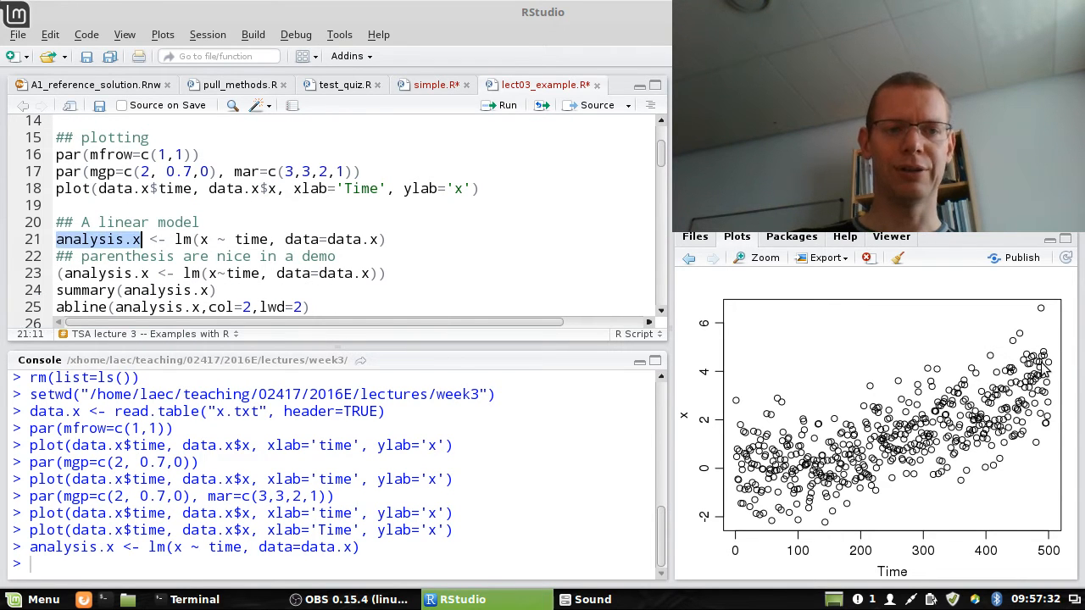
pyautogui.write('analysis.x)')
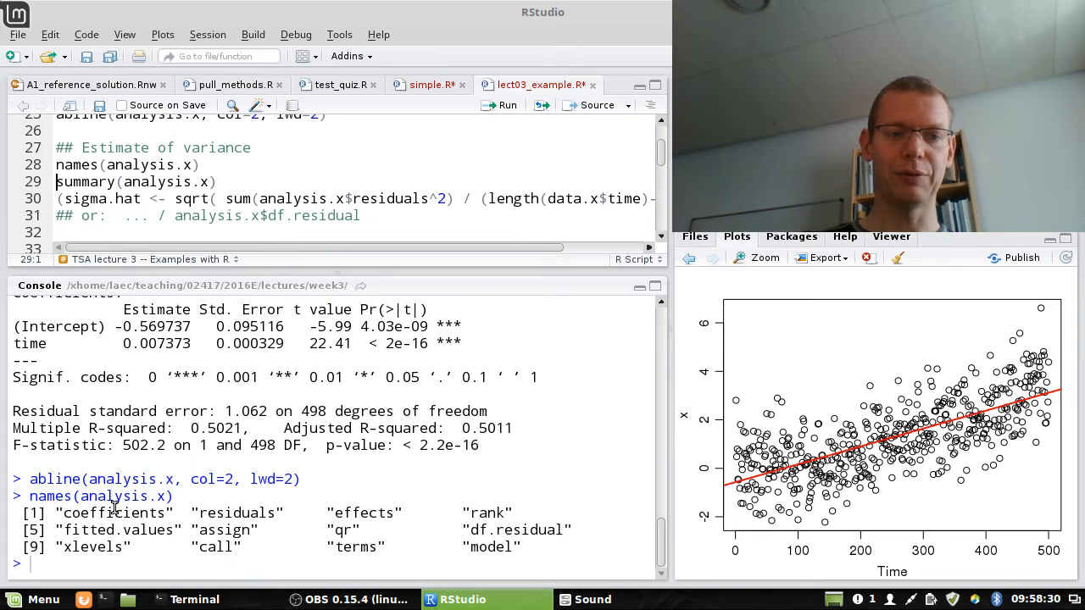
pyautogui.moveTo(518, 512)
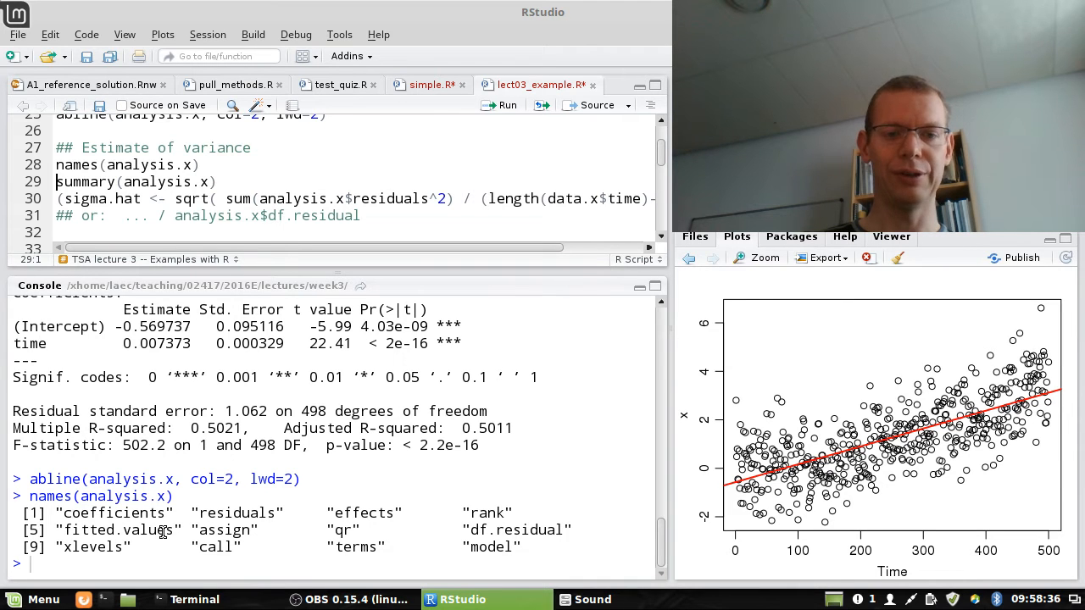
pyautogui.moveTo(533, 529)
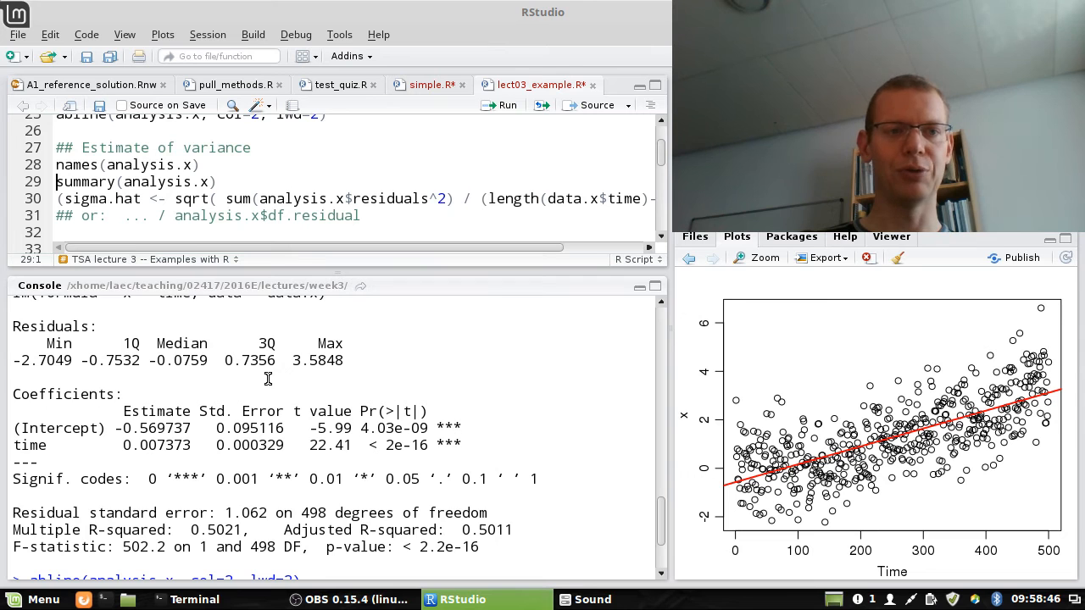
# - Compare manual sigma.hat 1.061836 with residual standard error 1.062, then show df.residual 498
pyautogui.scroll(-3)
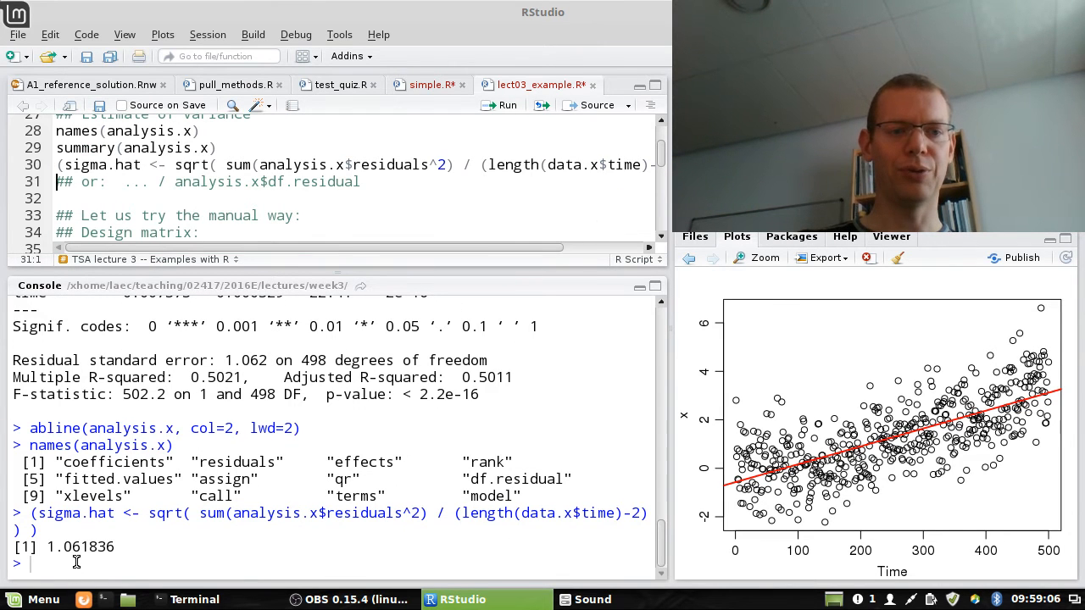
pyautogui.doubleClick(79, 547)
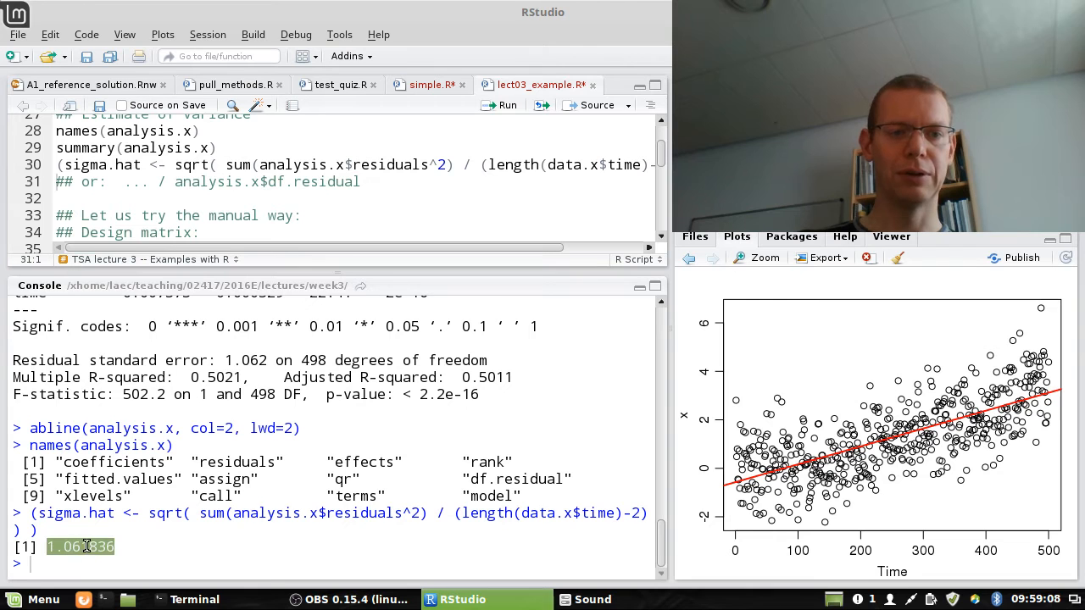
pyautogui.moveTo(272, 360)
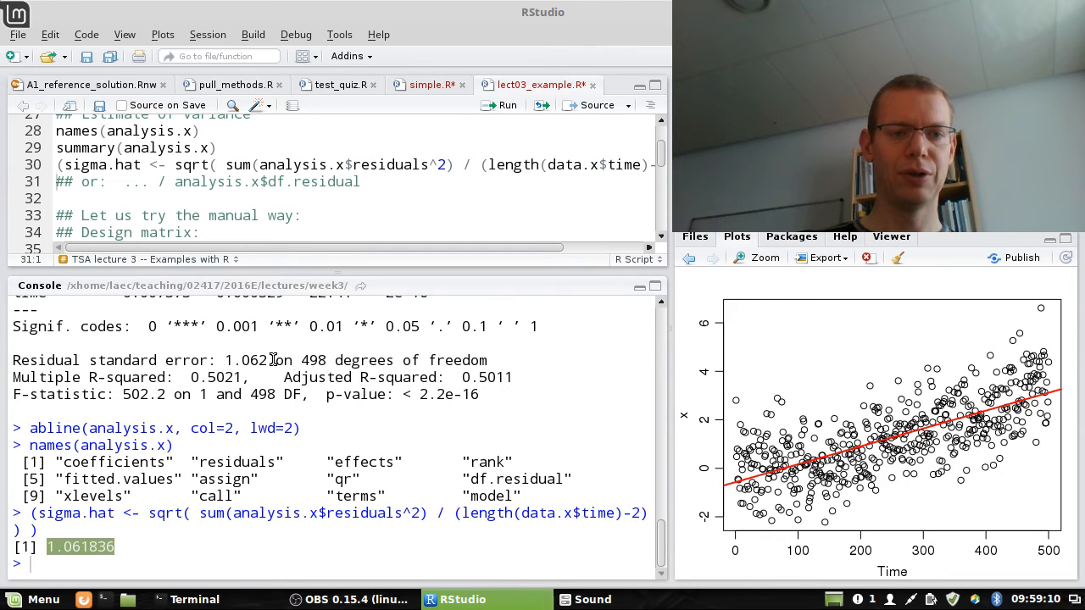
pyautogui.doubleClick(246, 361)
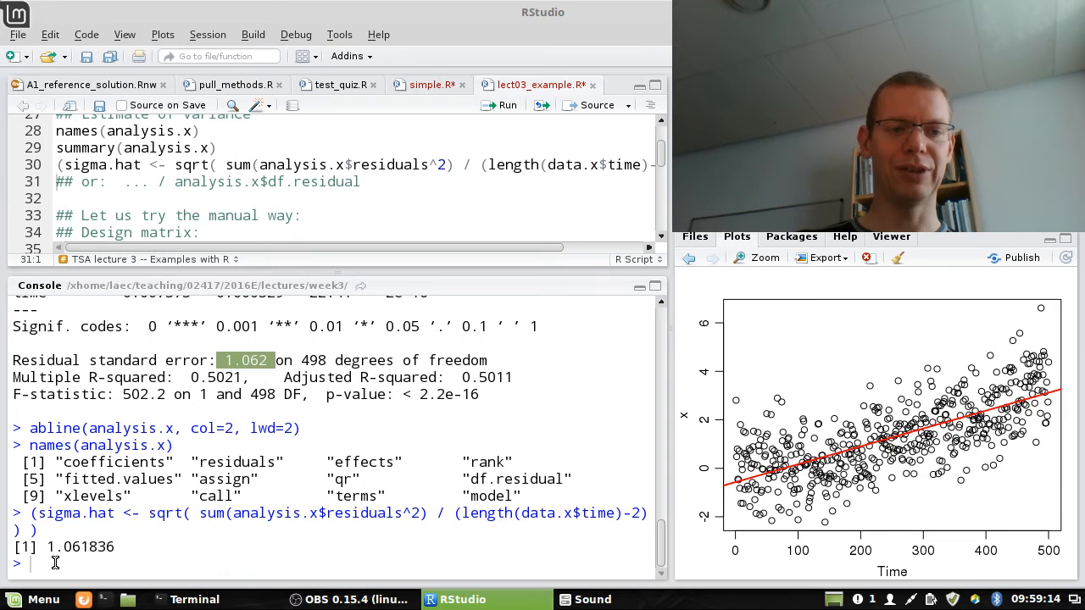
pyautogui.moveTo(75, 542)
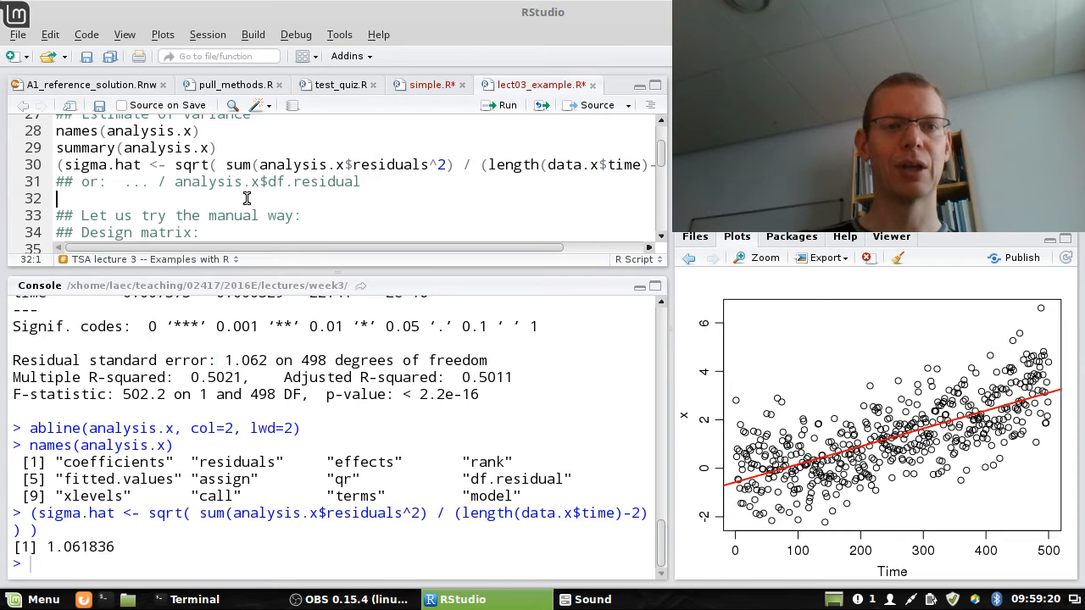
pyautogui.moveTo(176, 181); pyautogui.dragTo(361, 182)
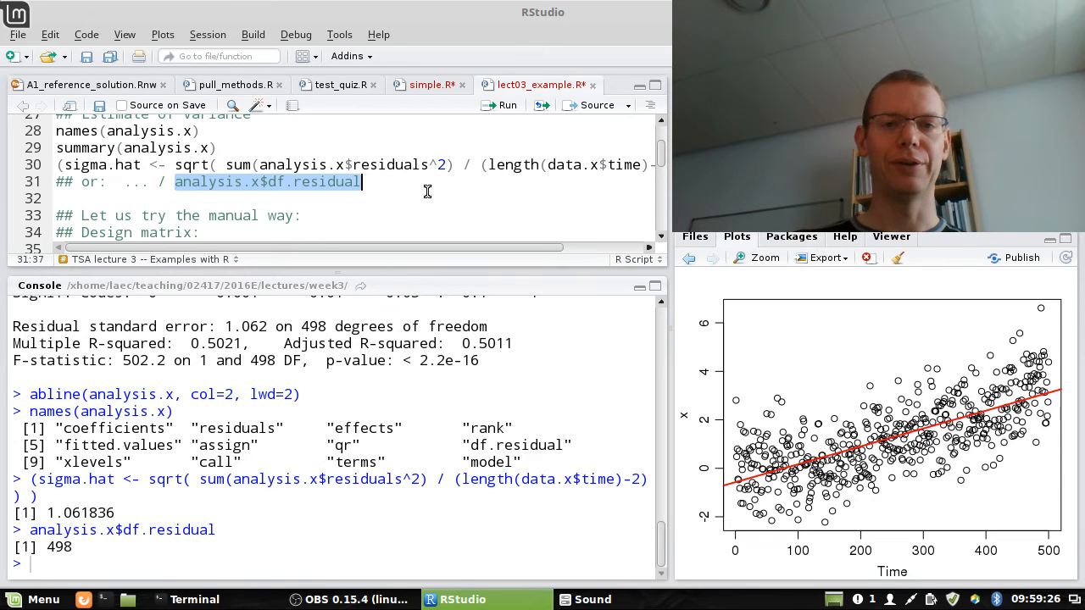
pyautogui.moveTo(257, 197)
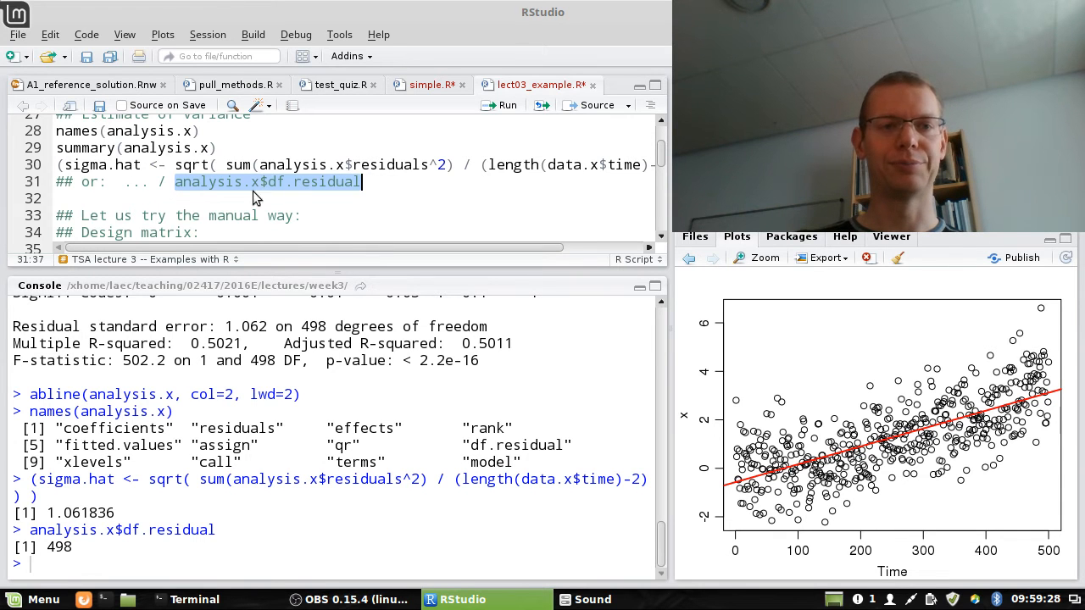
# - Build design matrix X, preview it with head(X), and solve theta manually
pyautogui.scroll(-3)
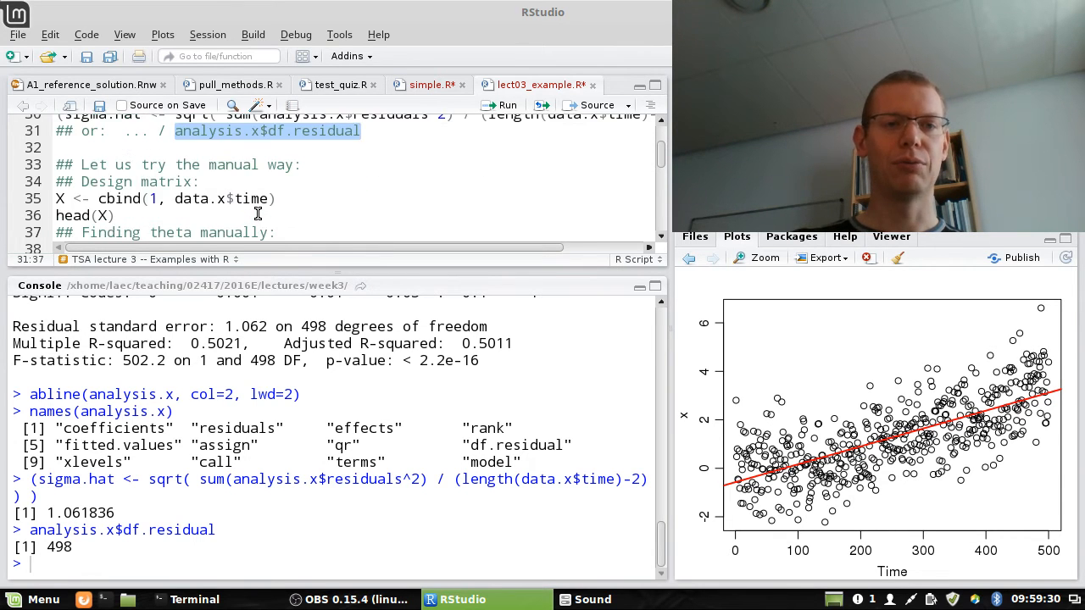
pyautogui.moveTo(222, 205)
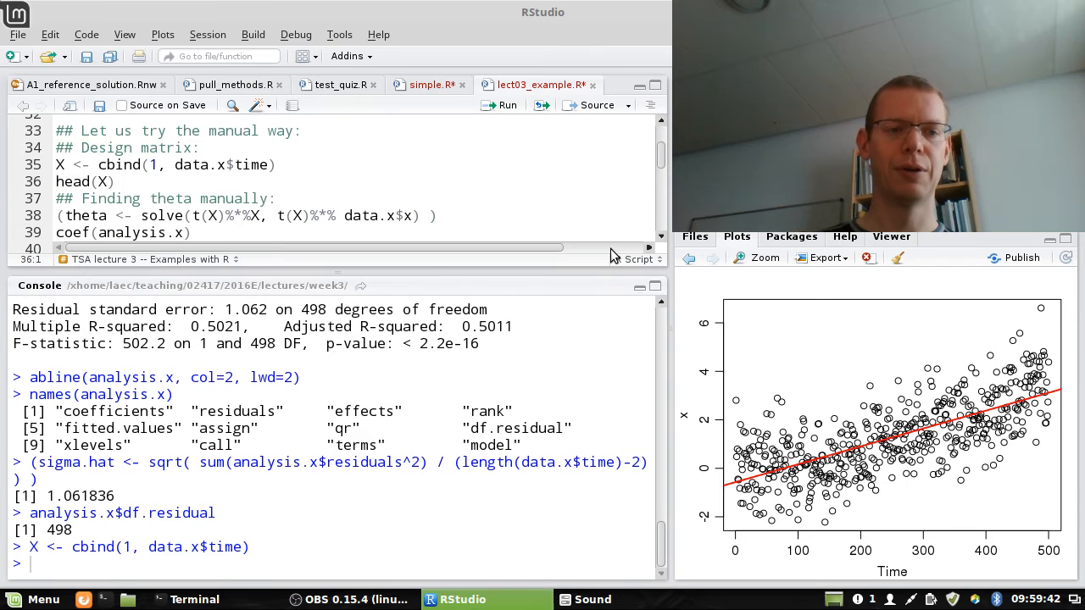
pyautogui.press('Return')
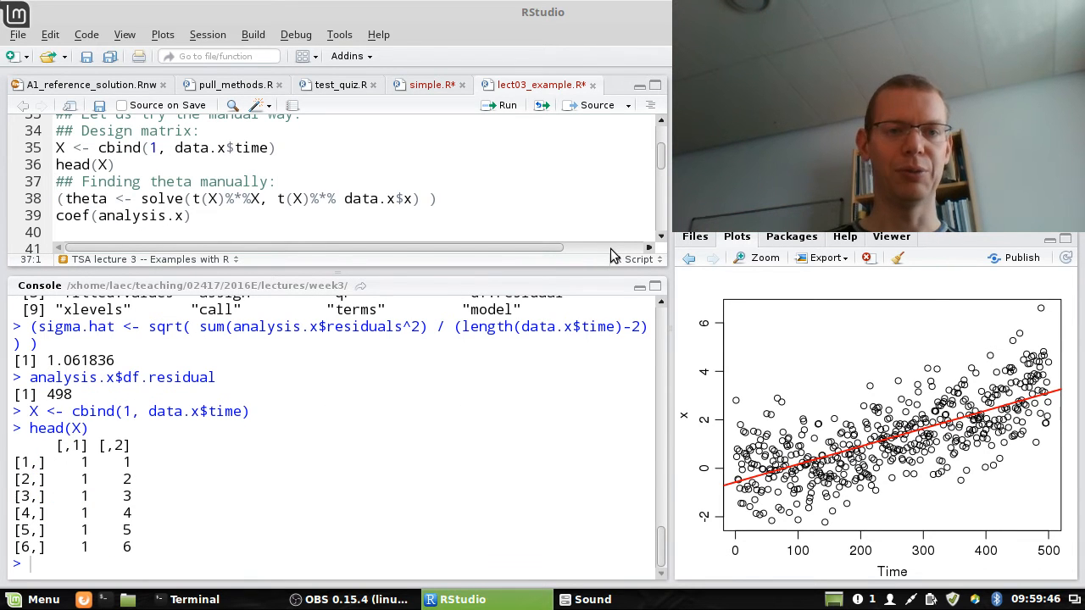
pyautogui.click(109, 198)
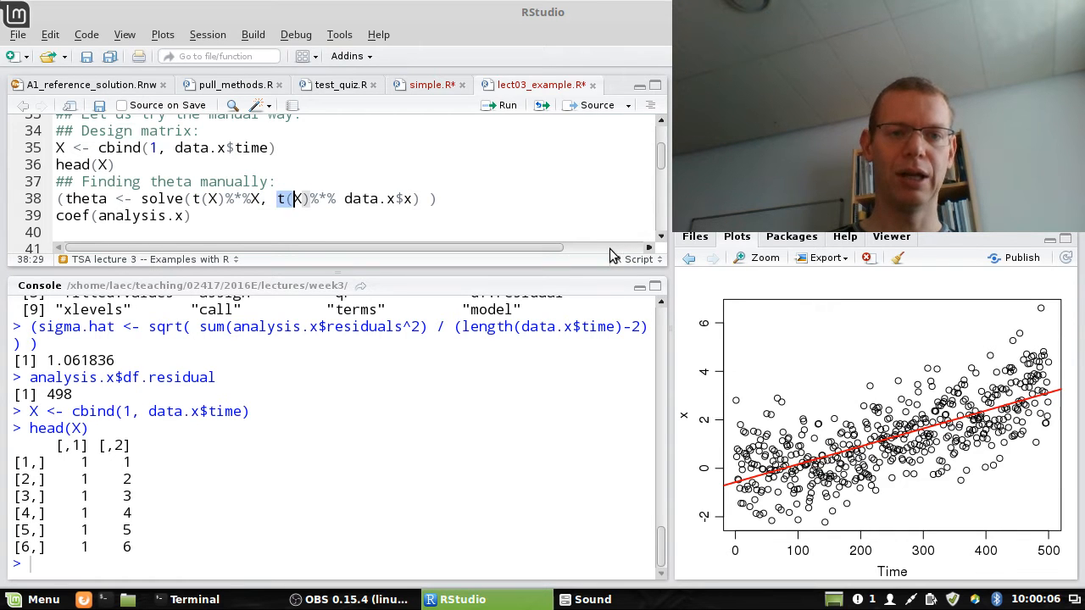
pyautogui.moveTo(278, 198); pyautogui.dragTo(414, 198)
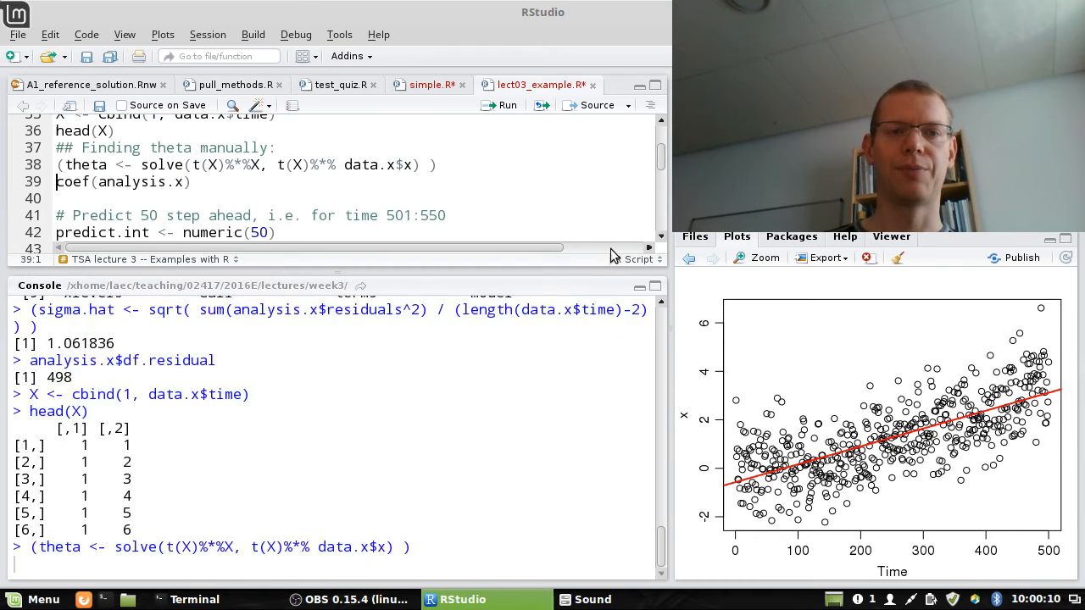
pyautogui.press('Return')
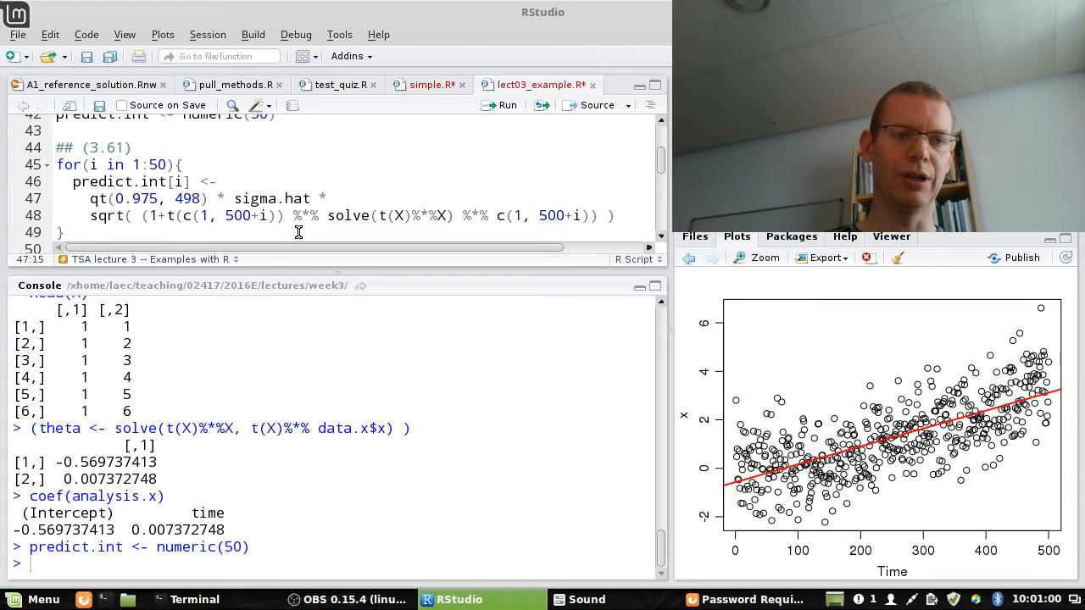
# - Run coef(analysis.x), predict.int <- numeric(50) and the 1:50 half-width loop
pyautogui.click(208, 199)
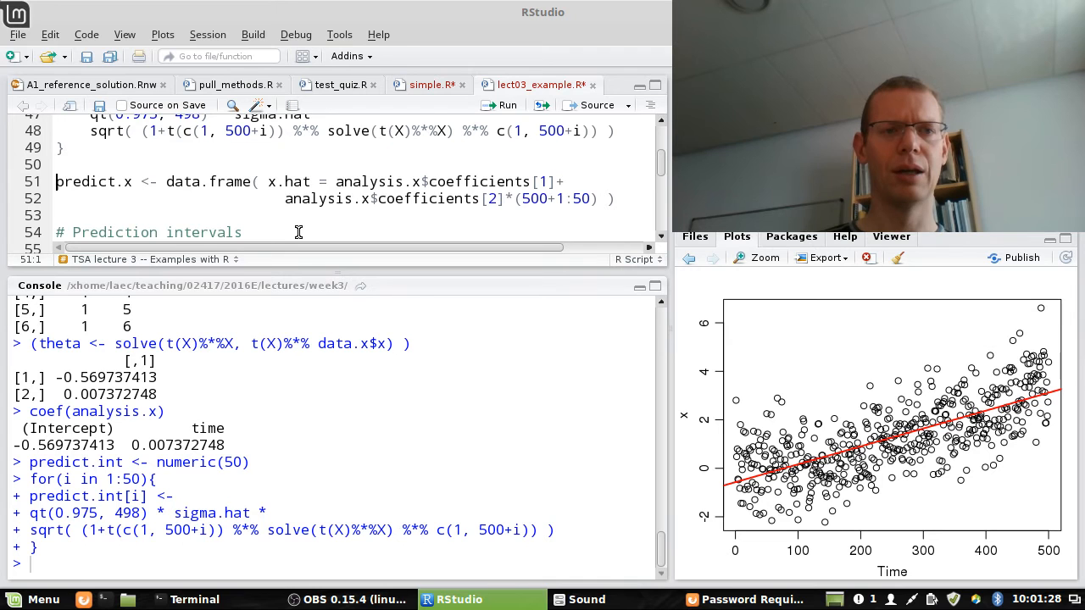
# - Build predict.x with fitted values and lower/upper bounds, then run head(predict.x)
pyautogui.scroll(-3)
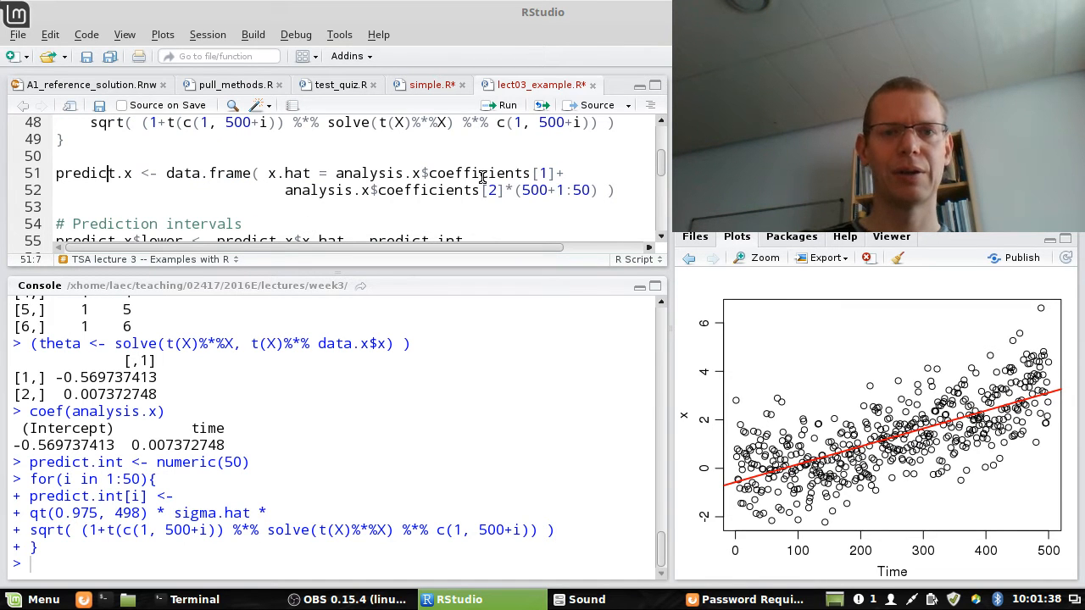
pyautogui.doubleClick(479, 173)
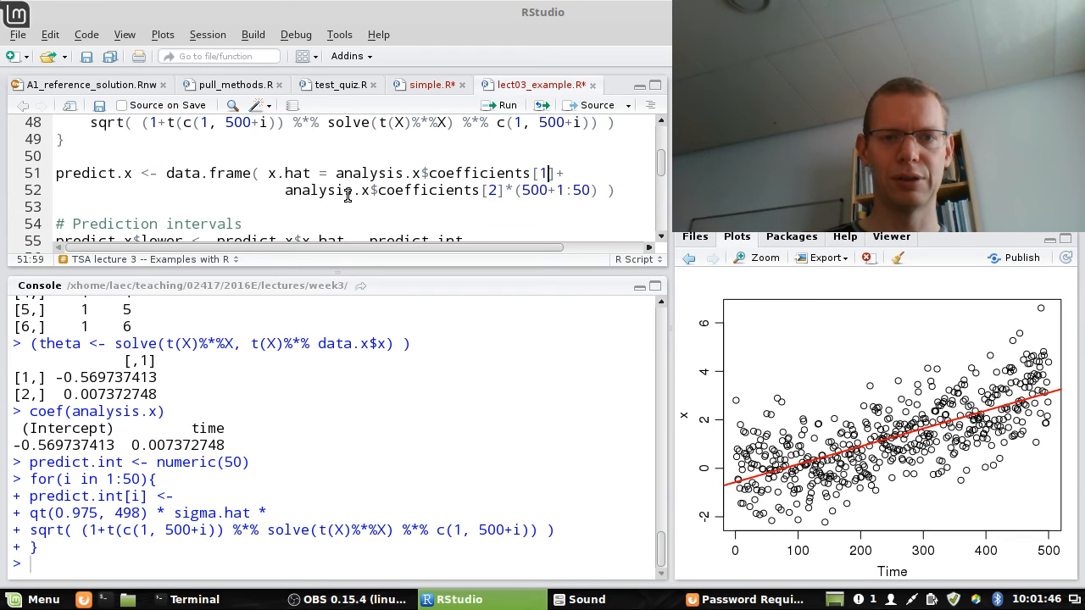
pyautogui.moveTo(591, 197)
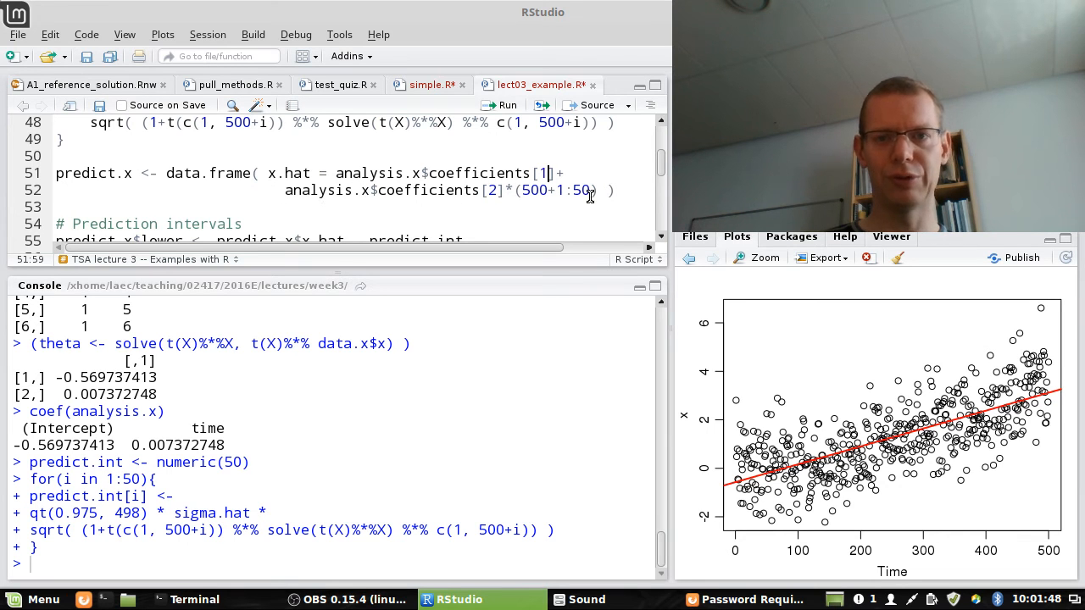
pyautogui.click(500, 105)
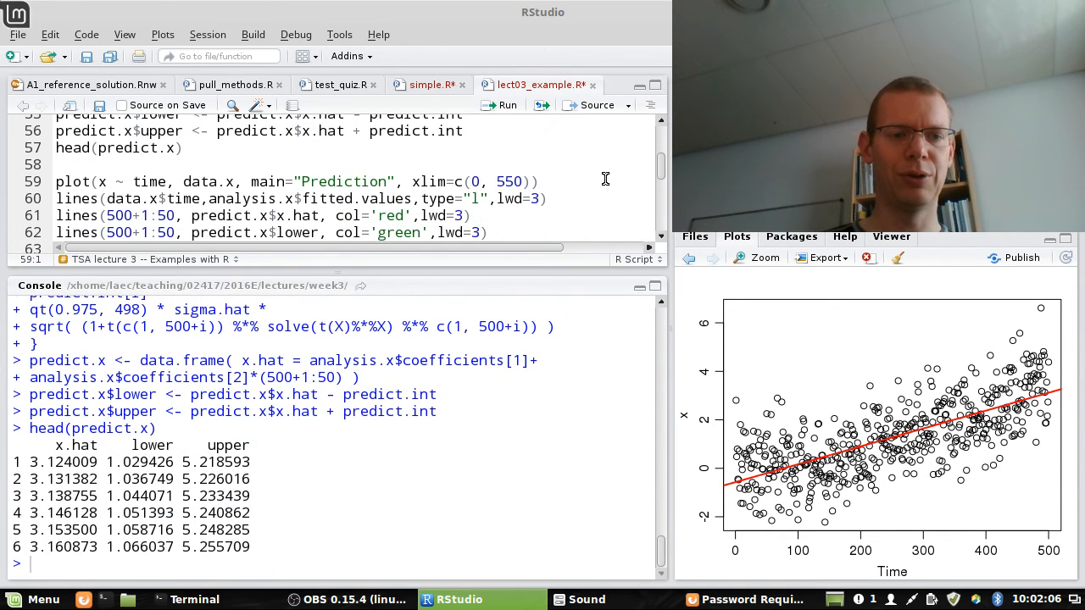
pyautogui.doubleClick(75, 462)
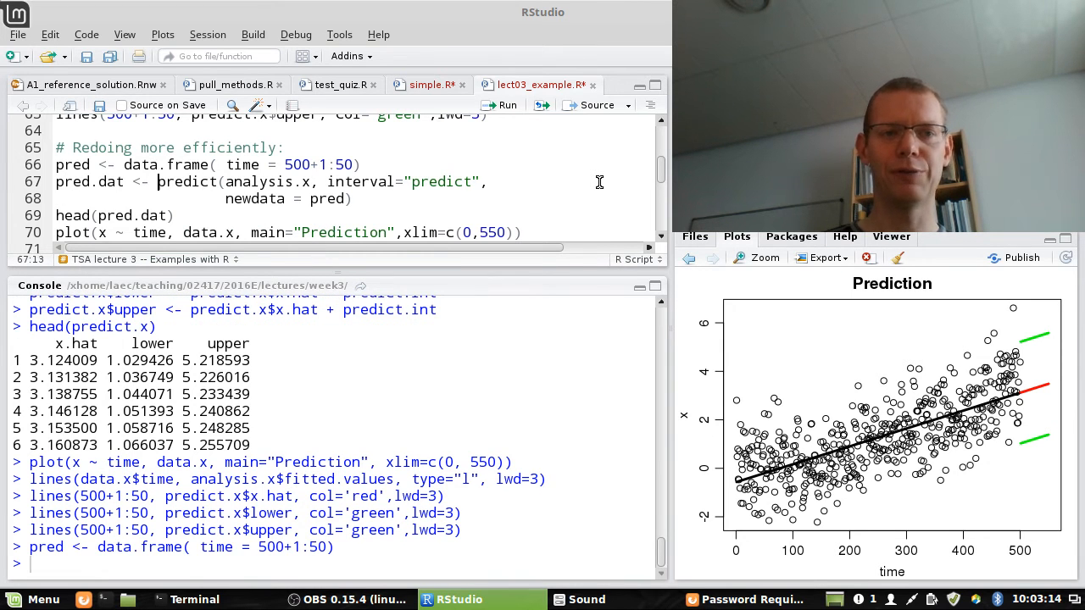
# - Run pred.dat <- predict(..., interval="predict") for times 501–550 and preview fit, lwr, upr
pyautogui.doubleClick(268, 181)
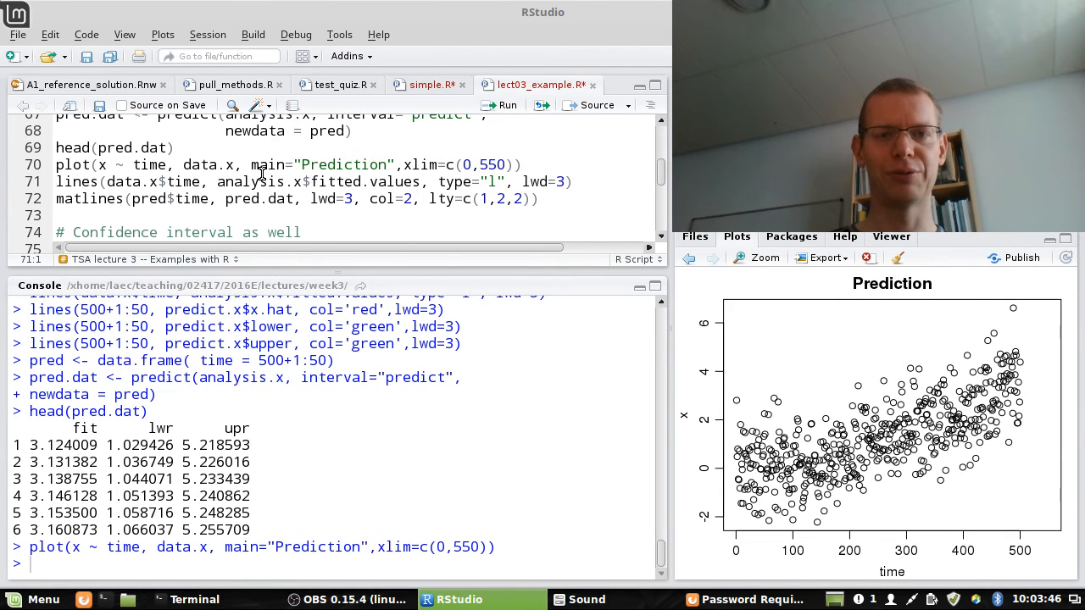
pyautogui.moveTo(377, 146)
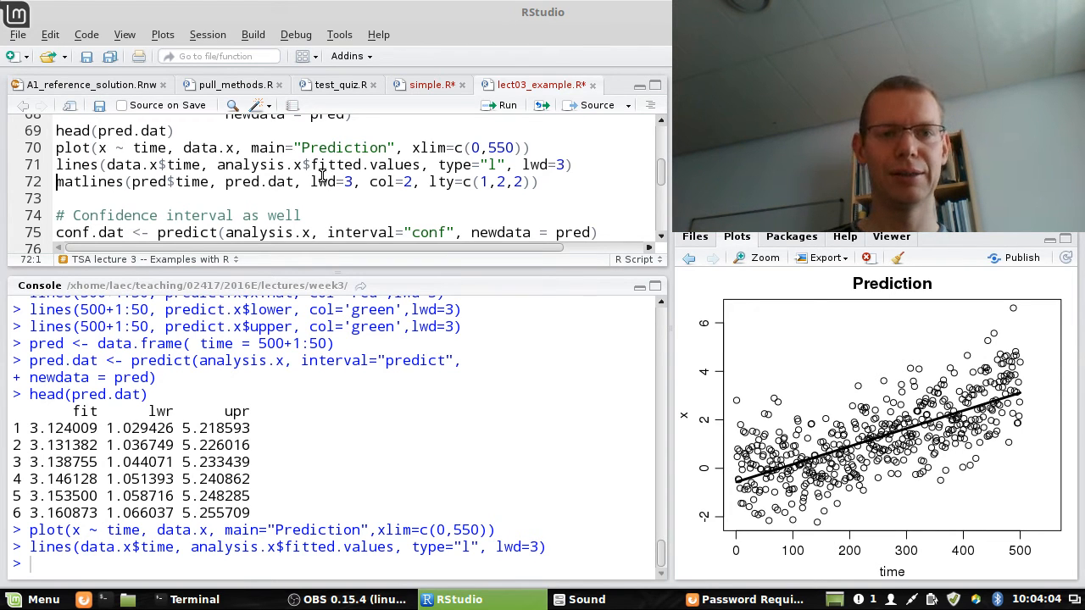
# - Run plot(), lines() and matlines(pred$time, pred.dat, ...) for the Prediction plot
pyautogui.moveTo(478, 181); pyautogui.dragTo(533, 182)
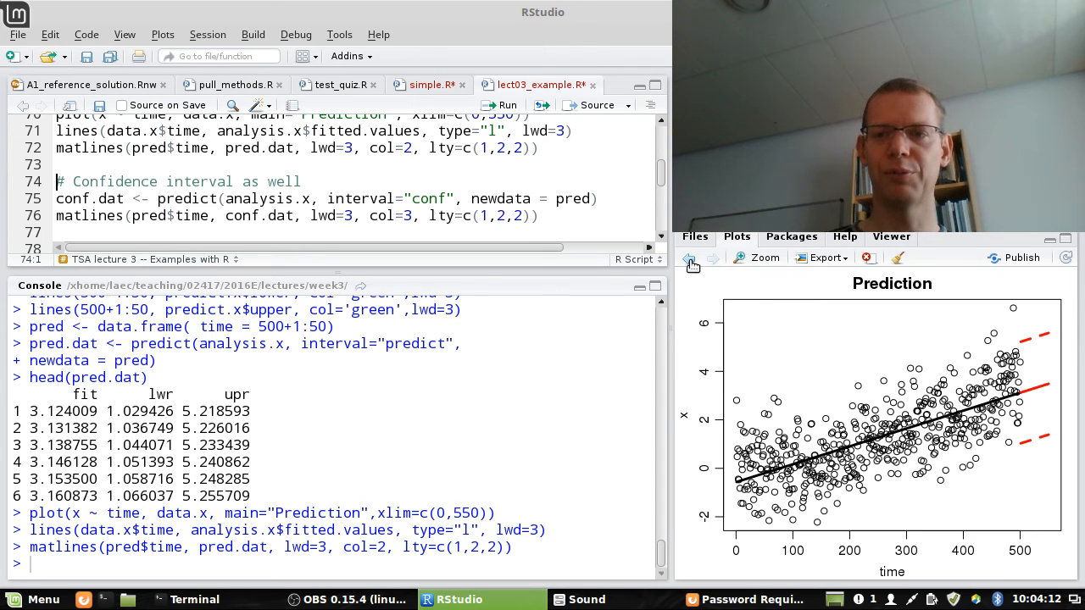
pyautogui.moveTo(715, 262)
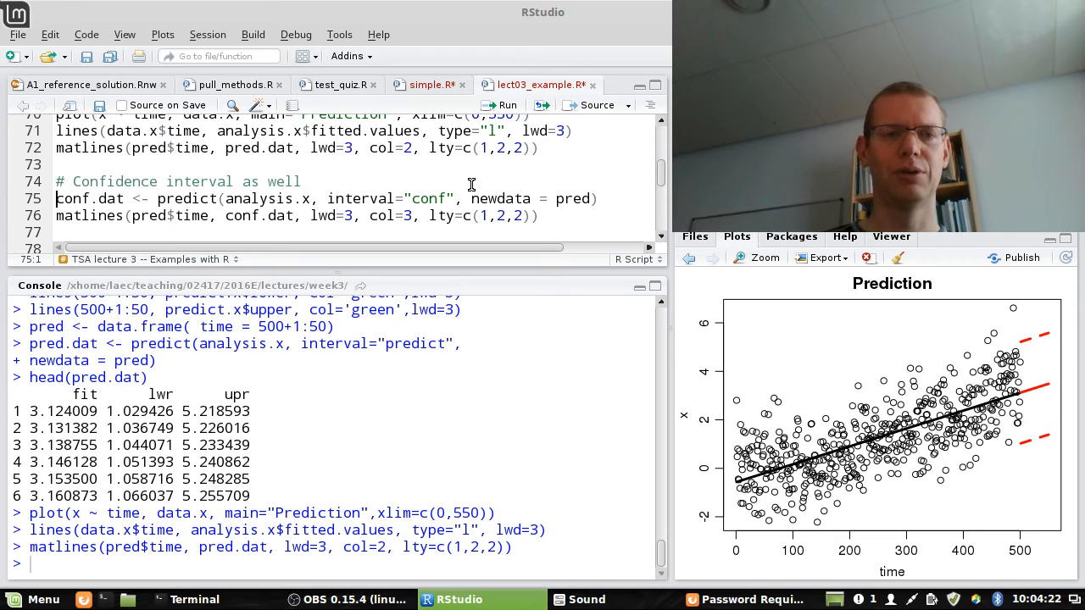
pyautogui.moveTo(422, 204)
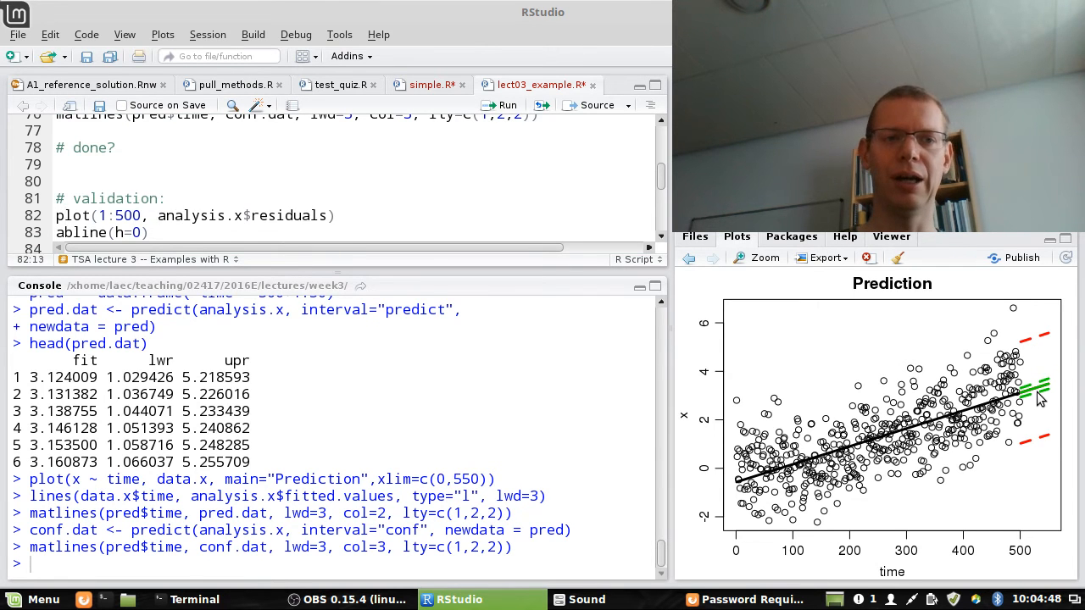
# - Plot residuals against 1:500 and add the zero line with abline(h=0, lwd=3)
pyautogui.click(499, 105)
pyautogui.write(', lwd=3')
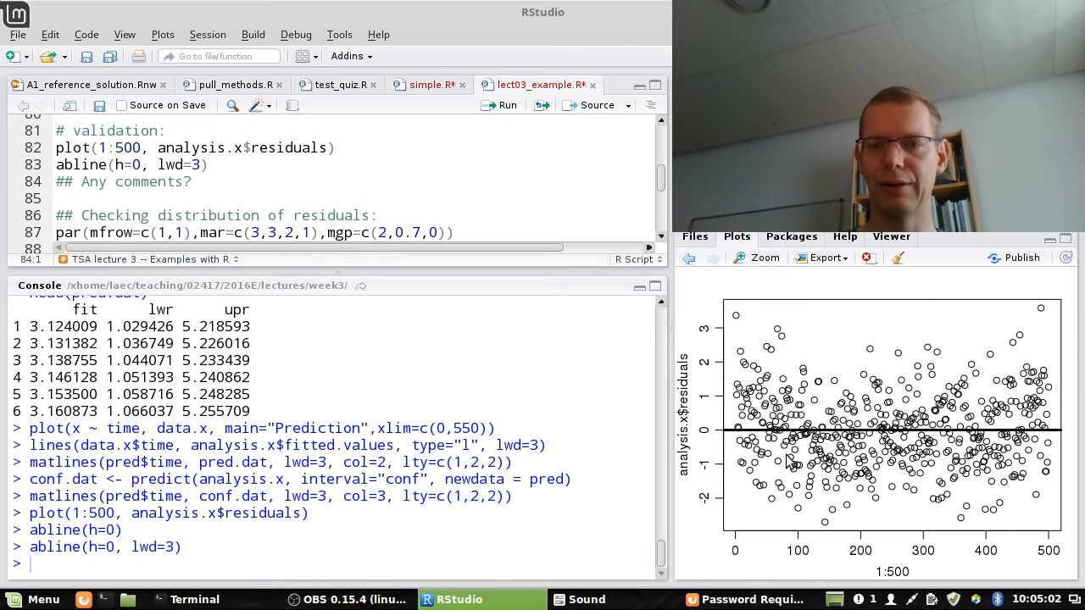
pyautogui.moveTo(1030, 437)
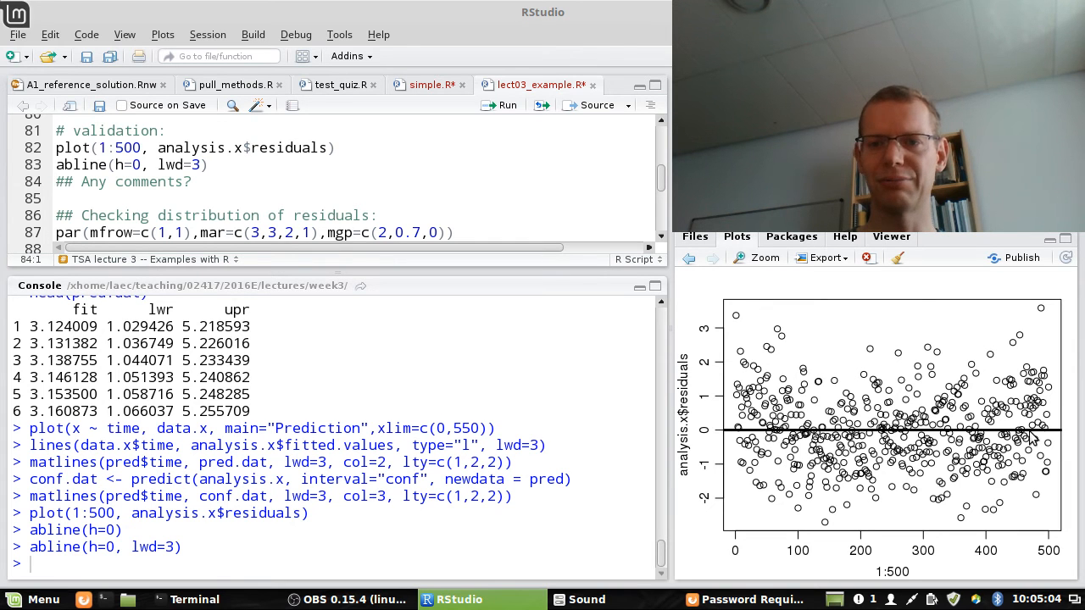
pyautogui.moveTo(773, 323)
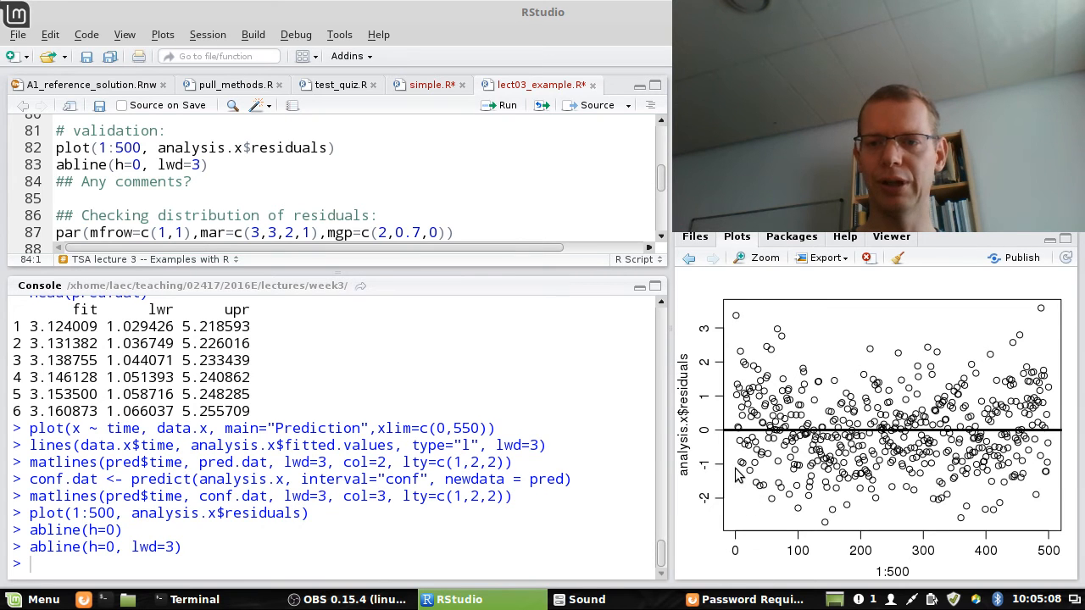
pyautogui.click(380, 216)
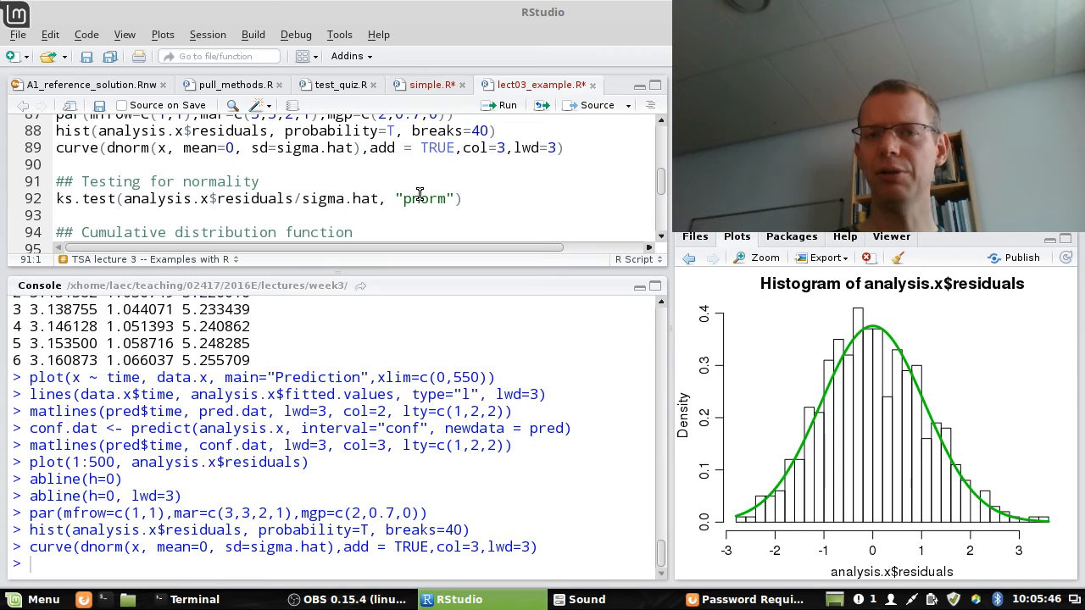
pyautogui.moveTo(742, 489)
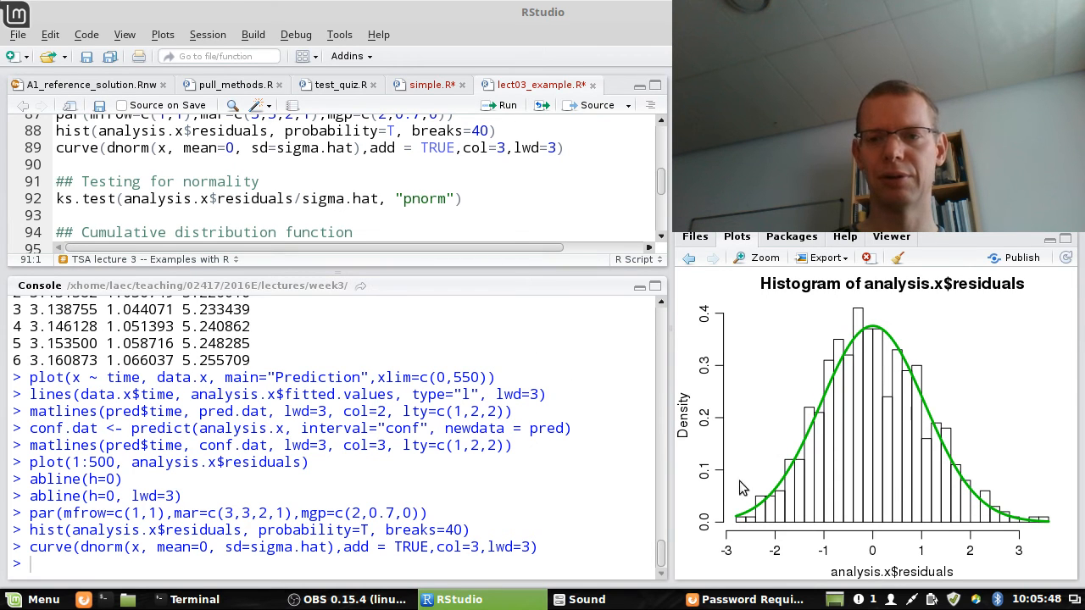
pyautogui.moveTo(879, 323)
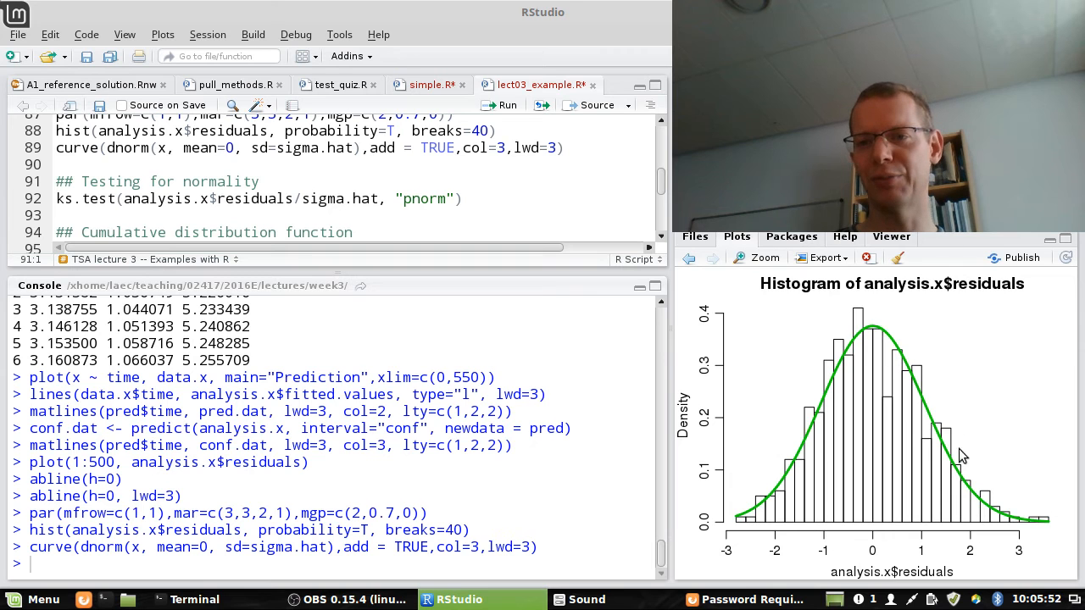
pyautogui.moveTo(485, 256)
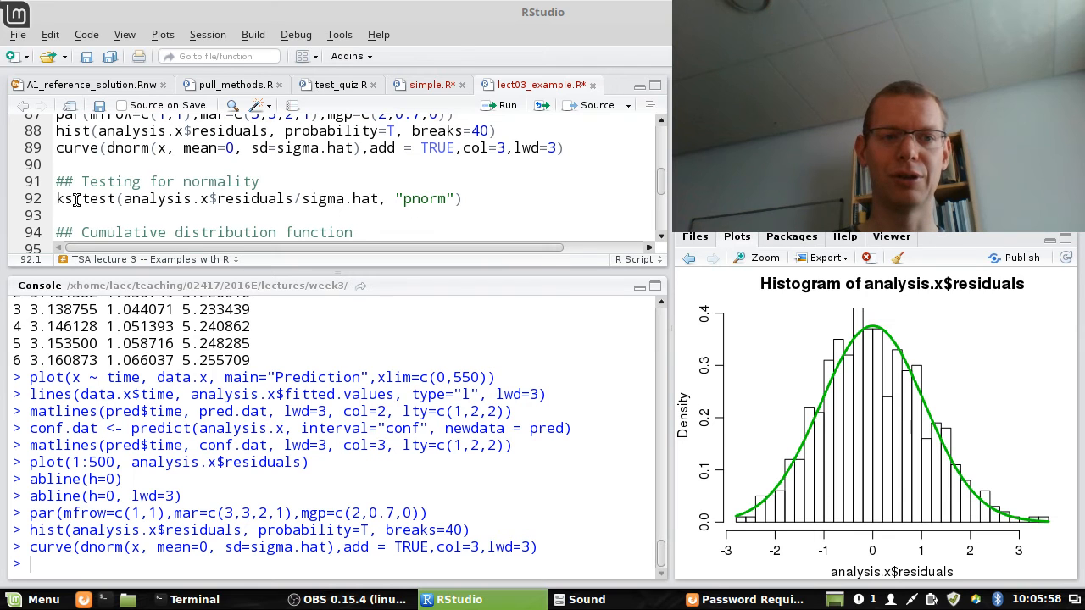
pyautogui.moveTo(209, 217)
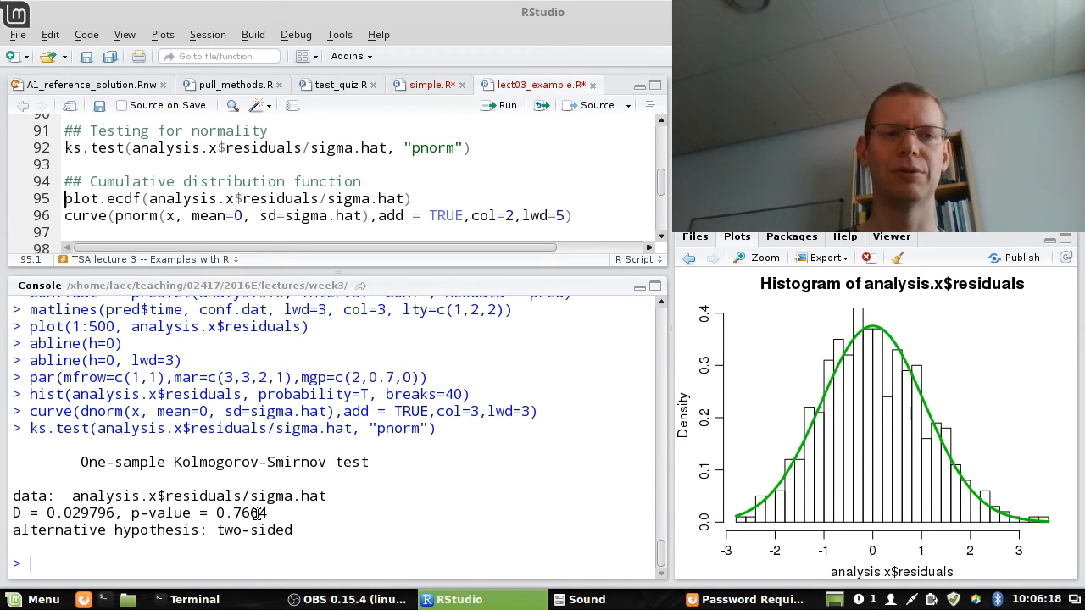
# - Run plot.ecdf on the standardized residuals and overlay a red pnorm curve with lwd 5
pyautogui.click(502, 104)
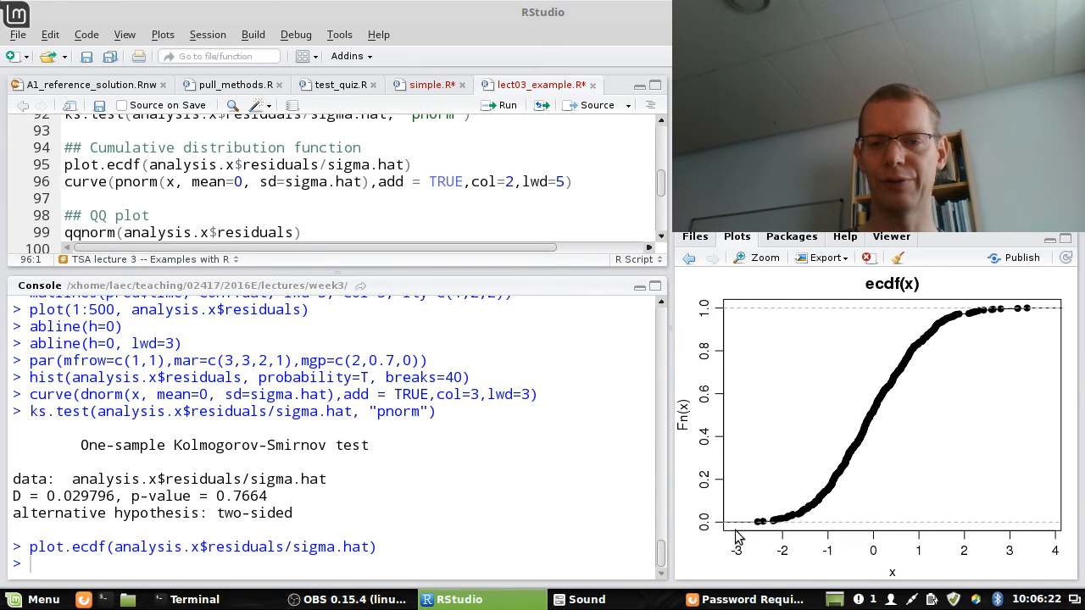
pyautogui.moveTo(773, 528)
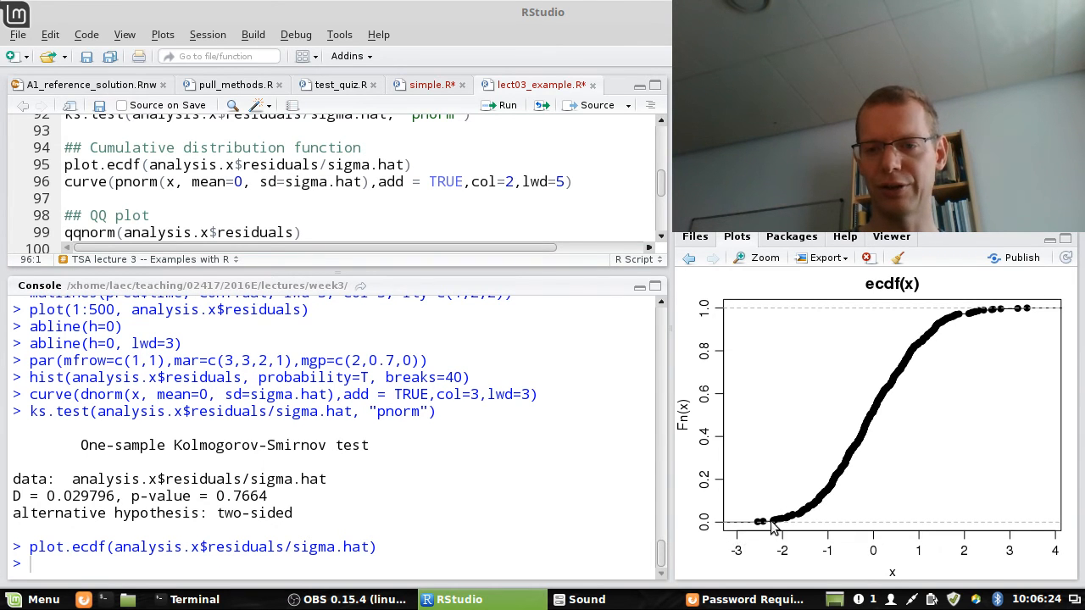
pyautogui.moveTo(928, 345)
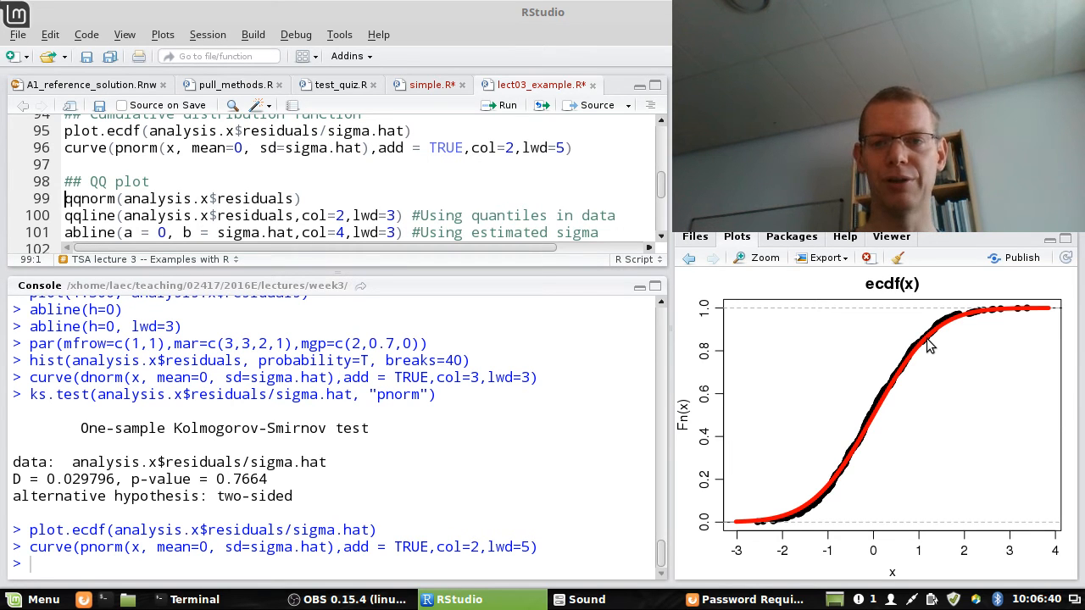
# - Run qqnorm on the residuals, adding a red qqline and a blue sigma.hat slope line
pyautogui.click(506, 104)
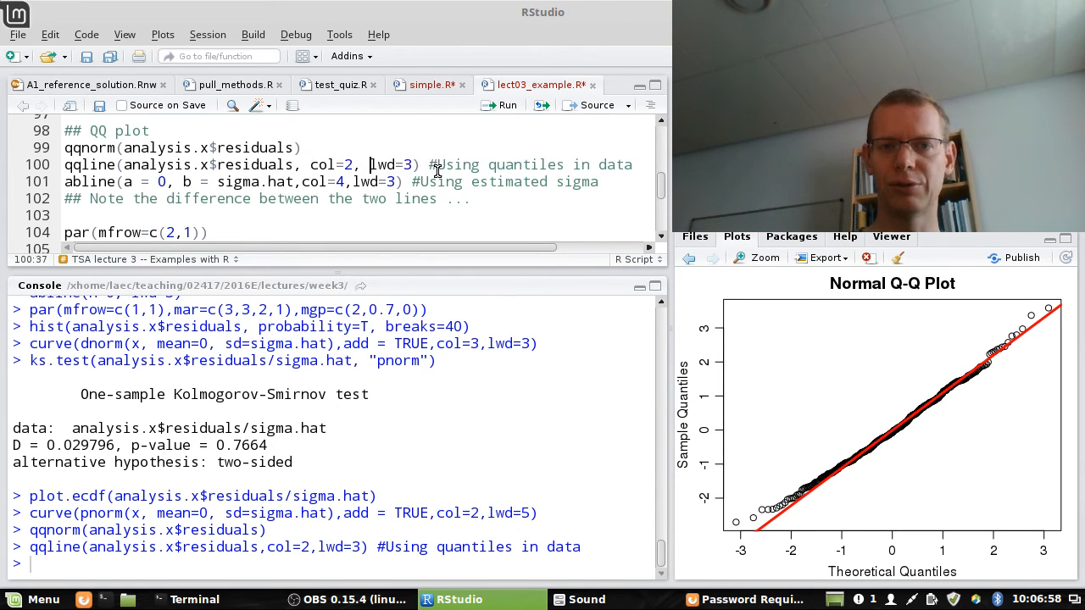
pyautogui.moveTo(970, 428)
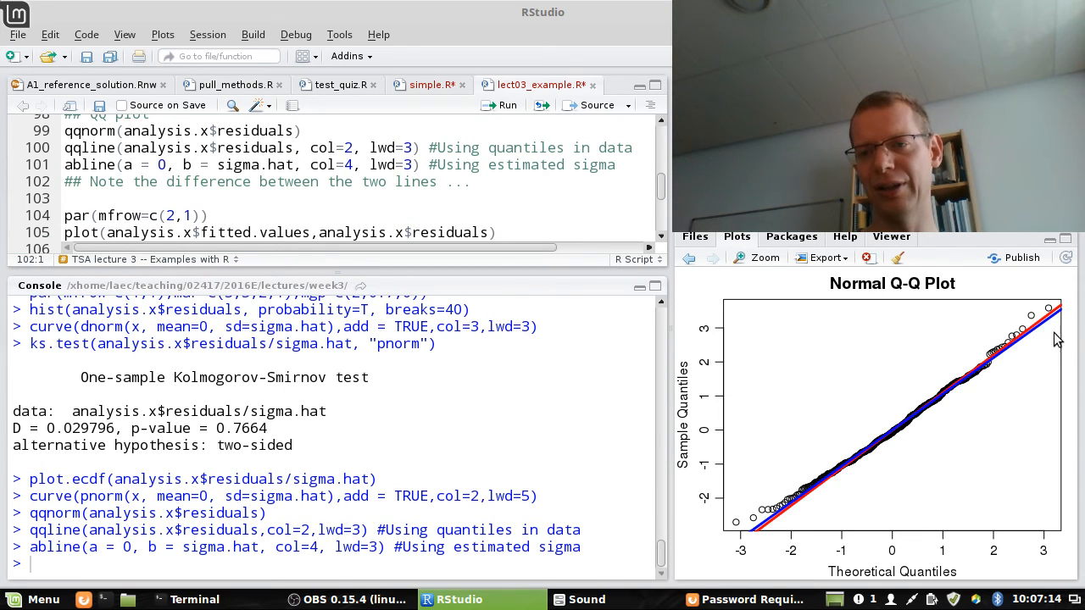
pyautogui.moveTo(1049, 329)
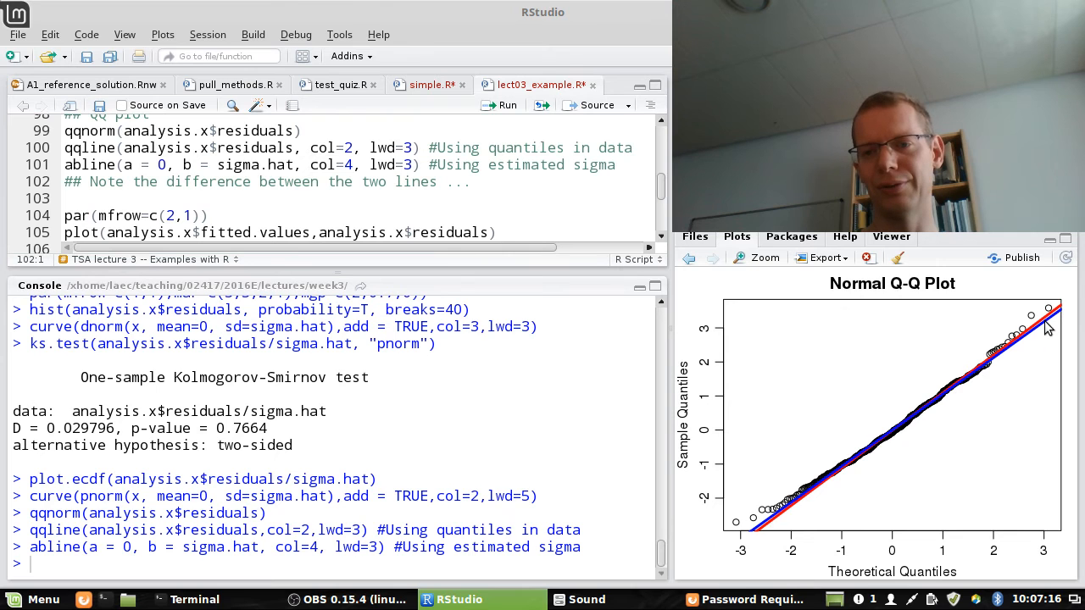
pyautogui.moveTo(874, 426)
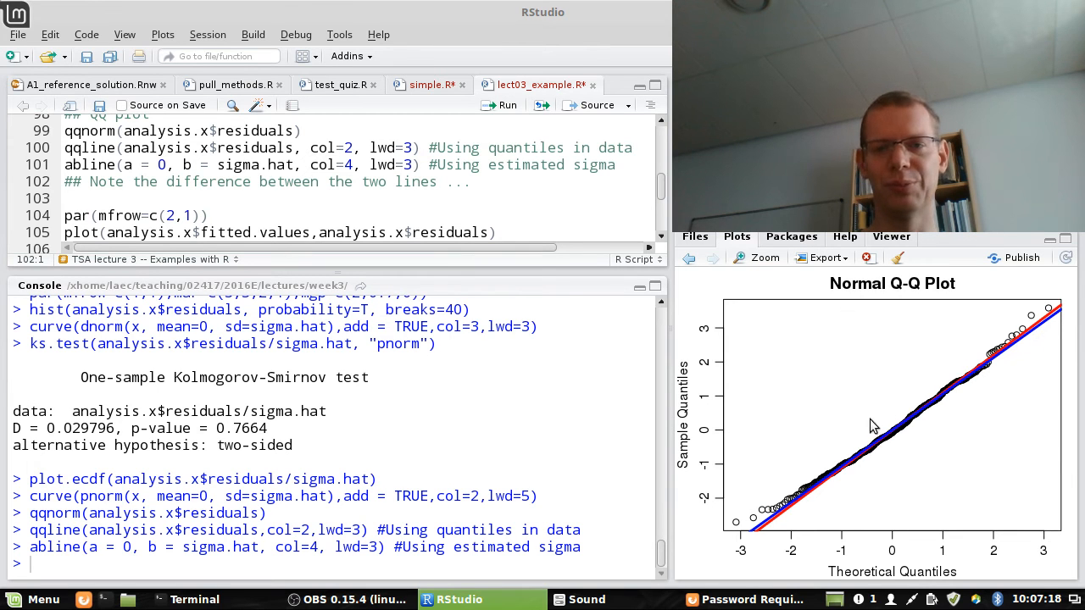
pyautogui.moveTo(1047, 355)
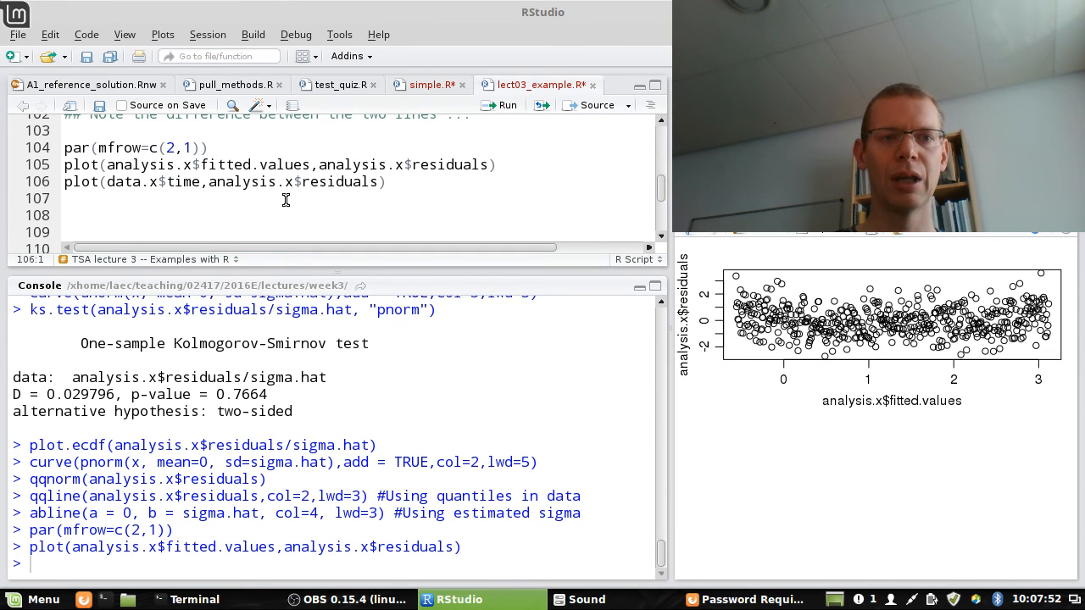
pyautogui.moveTo(326, 211)
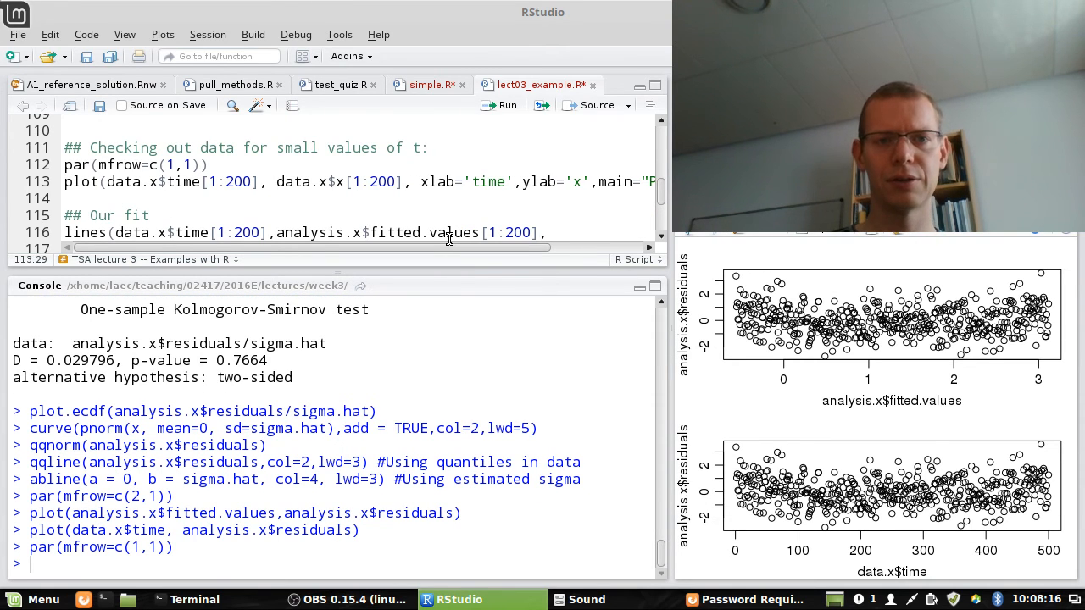
# - Plot the first 200 observations against time titled 'Prediction' with the red fitted line
pyautogui.click(499, 104)
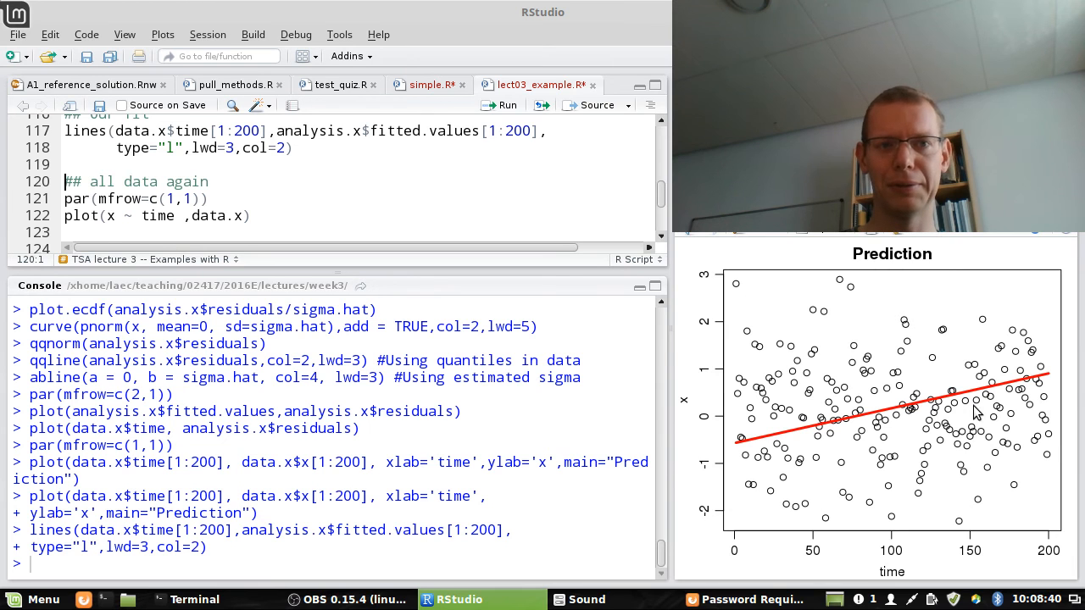
pyautogui.moveTo(693, 339)
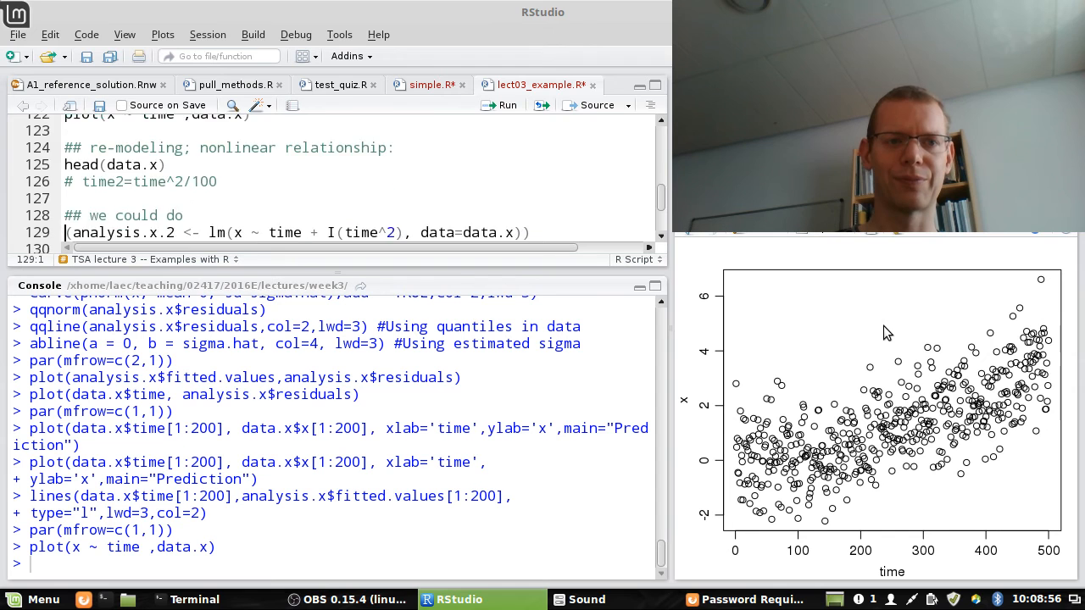
# - Plot x against time for all data and fit analysis.x.2 including I(time^2)
pyautogui.scroll(-3)
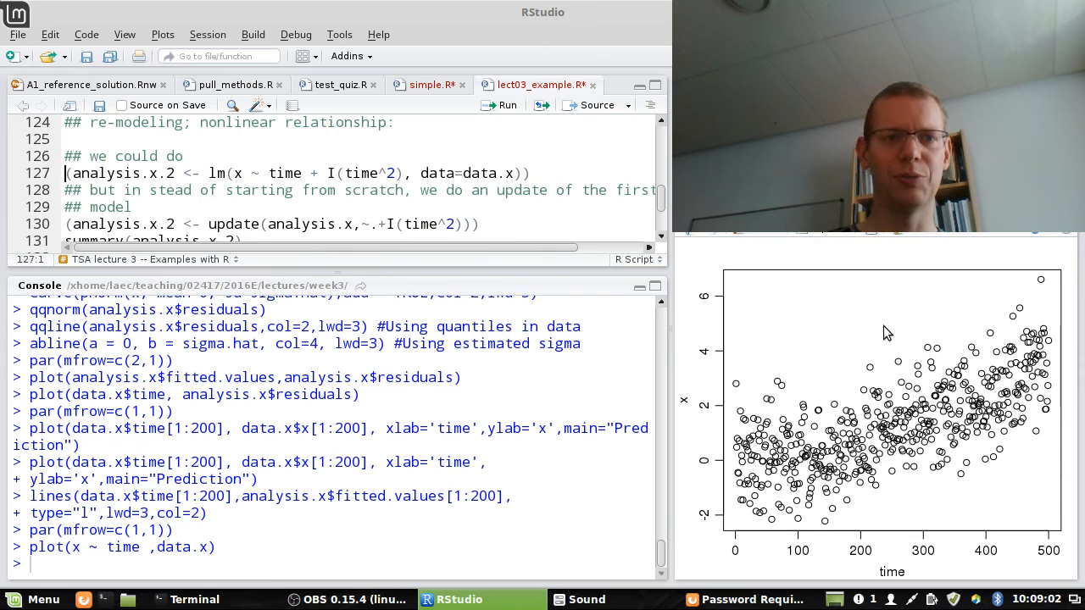
pyautogui.click(209, 173)
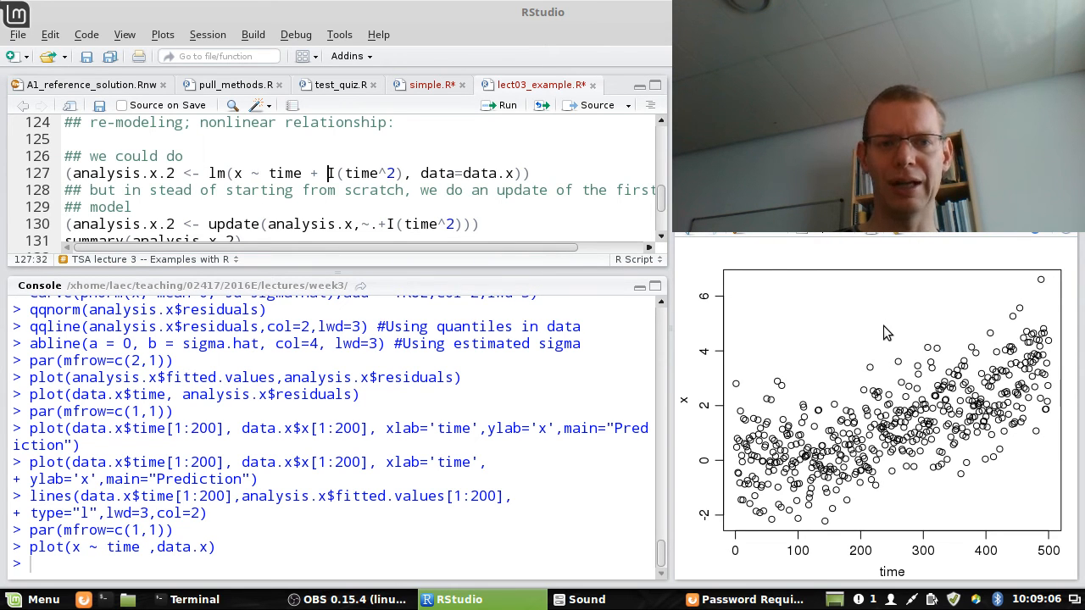
pyautogui.moveTo(328, 173); pyautogui.dragTo(412, 174)
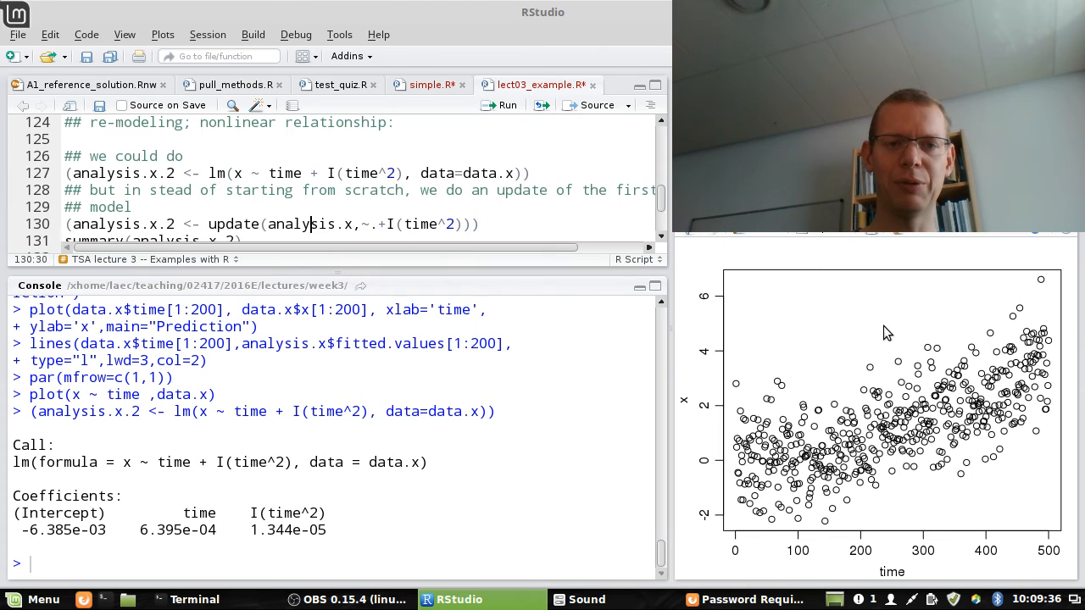
pyautogui.write('" "')
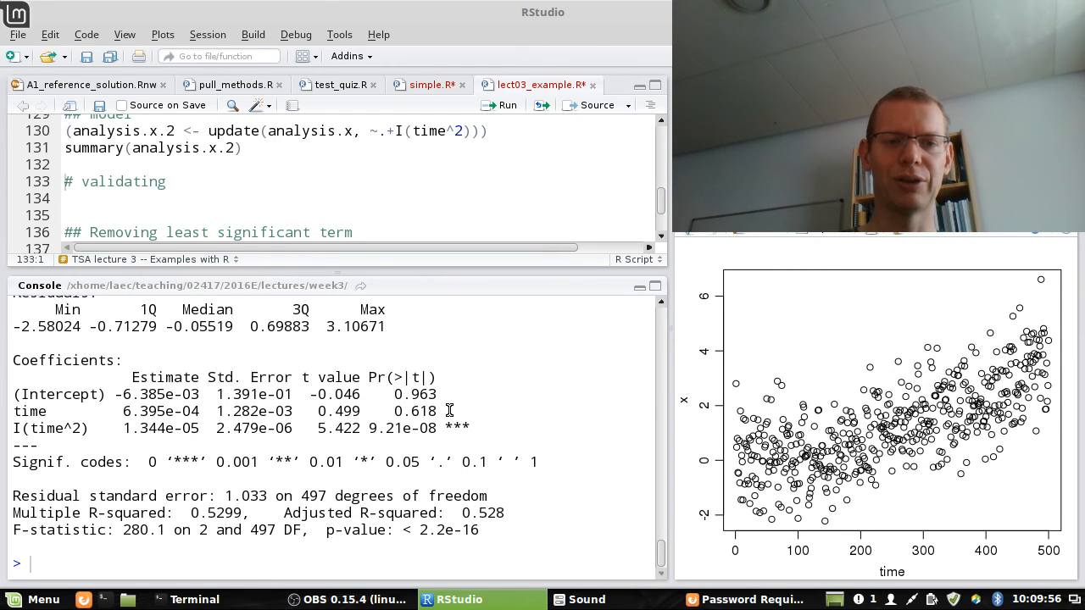
pyautogui.moveTo(402, 341)
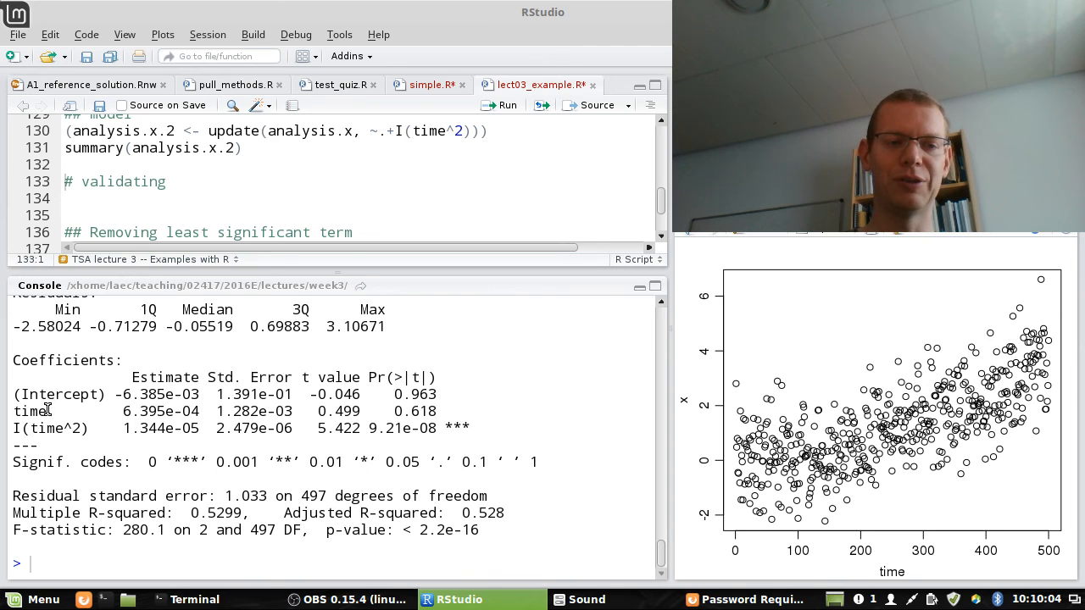
pyautogui.moveTo(63, 425)
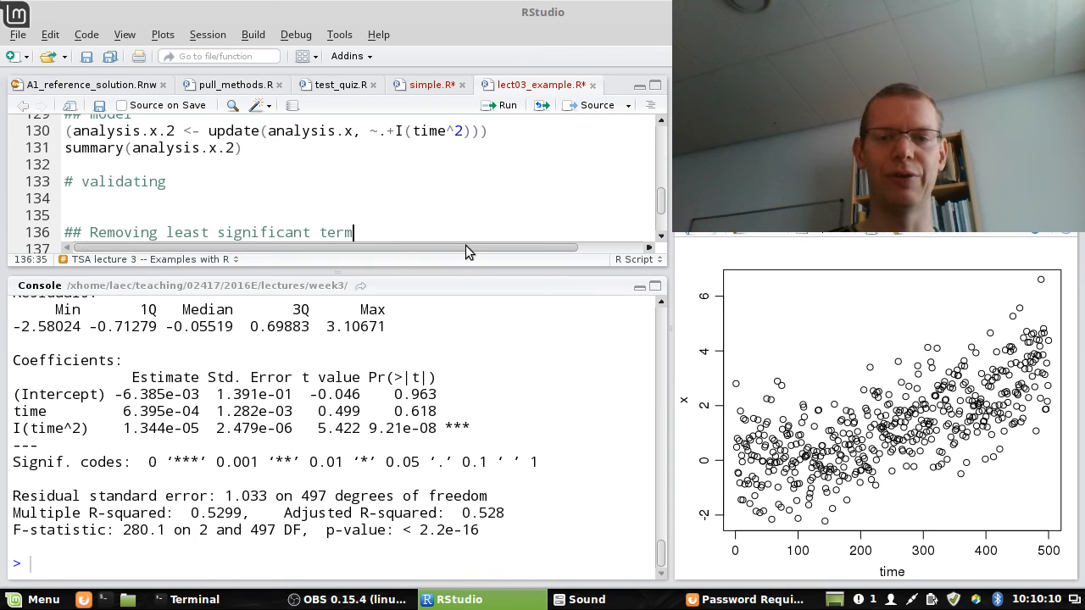
# - Create analysis.x.2b without the intercept, then drop time to leave the time²-only model
pyautogui.write('analysis.x.2b <- update(analysis.x.2, ~.-1)')
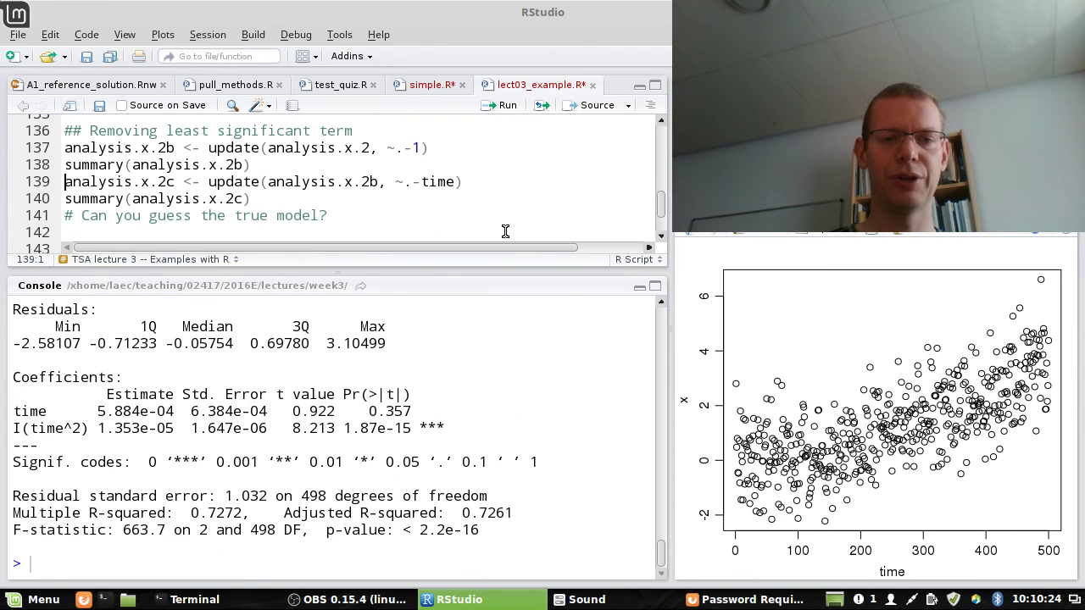
pyautogui.doubleClick(385, 411)
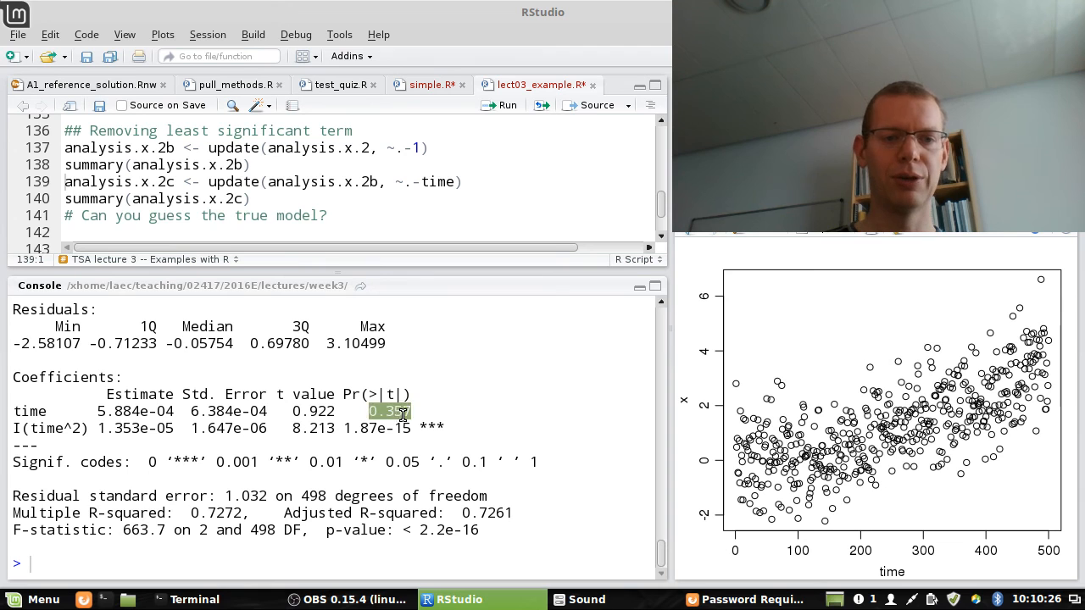
pyautogui.moveTo(447, 411)
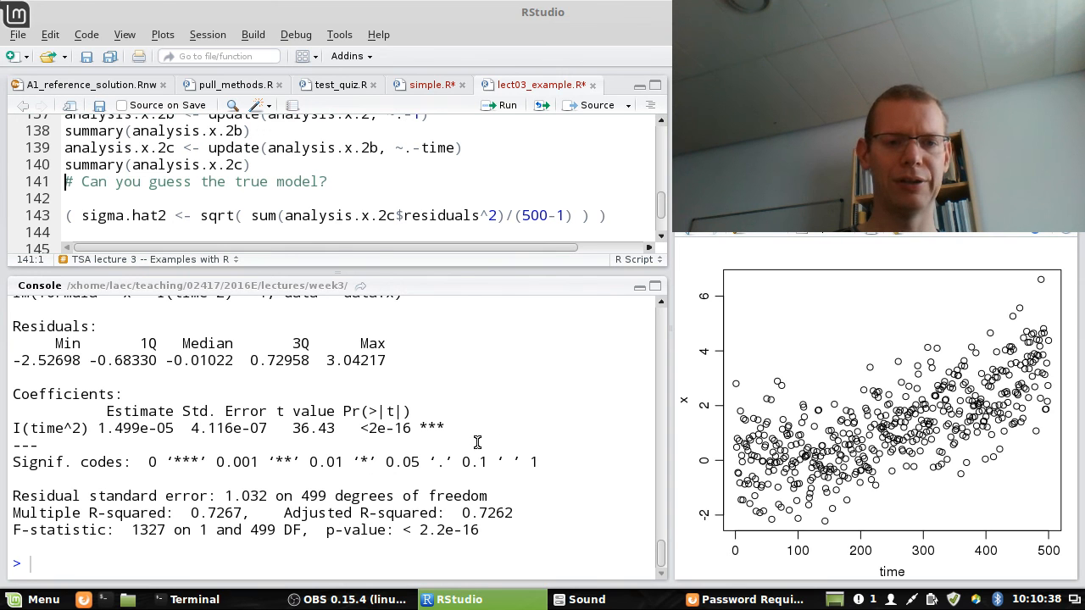
pyautogui.moveTo(413, 431)
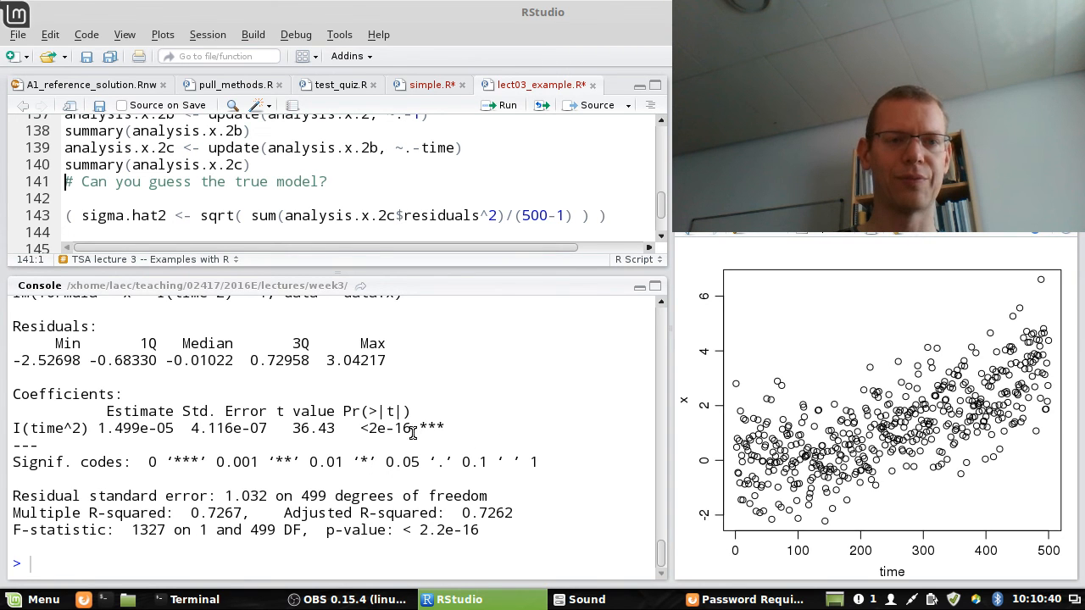
pyautogui.moveTo(537, 427)
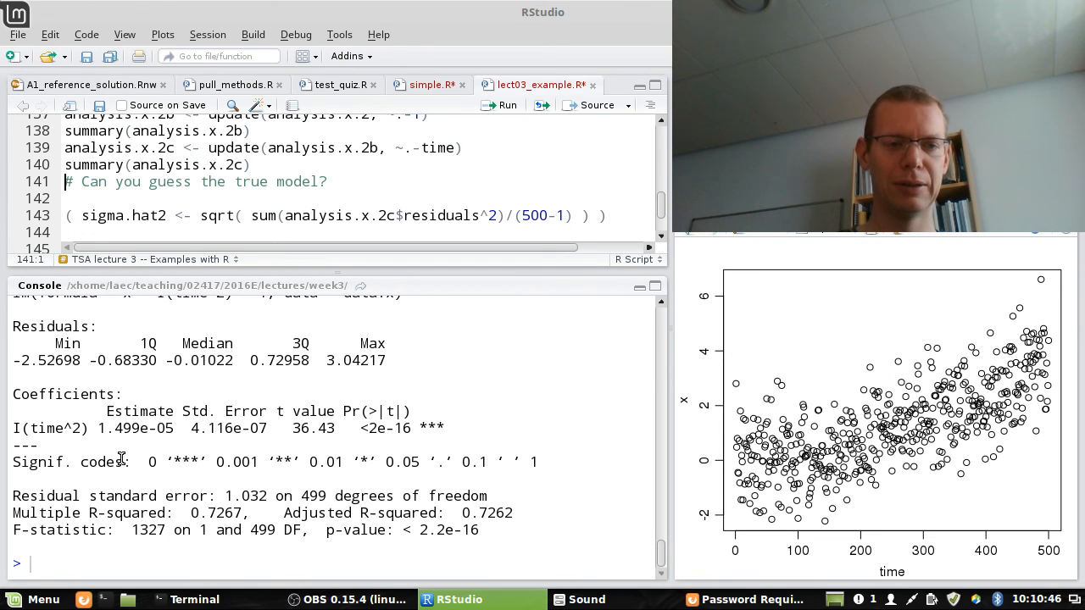
pyautogui.doubleClick(136, 429)
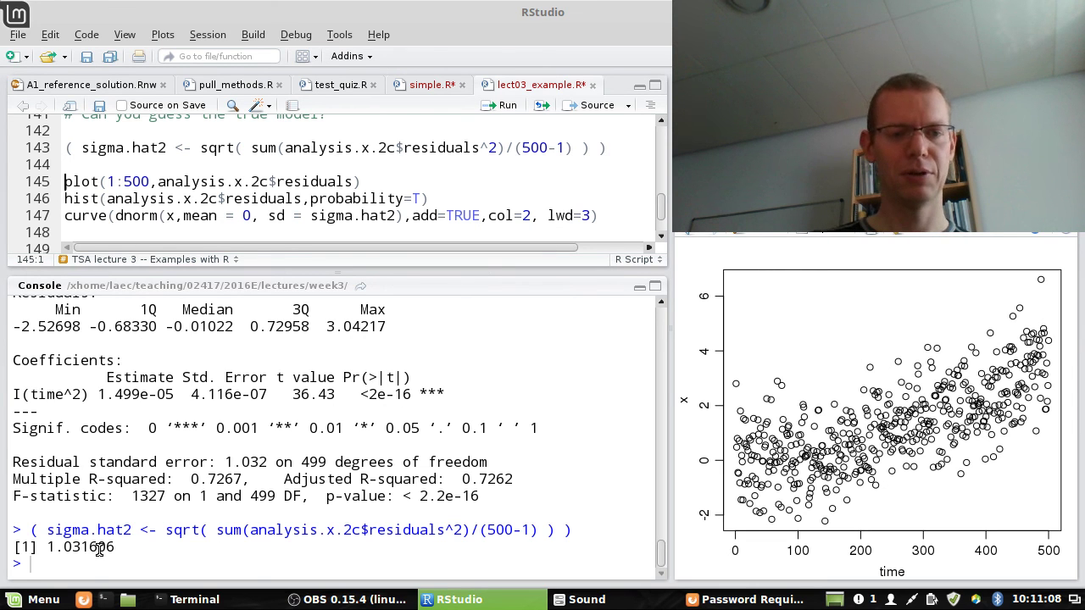
pyautogui.moveTo(265, 459)
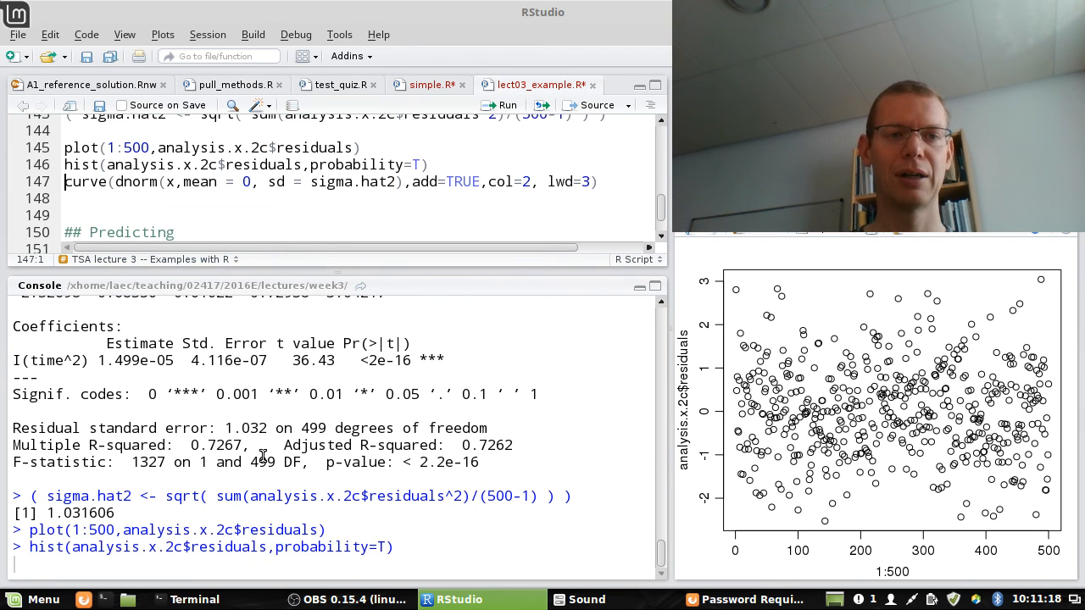
# - Draw the residual histogram with breaks=40 and overlay a red dnorm curve
pyautogui.press('Return')
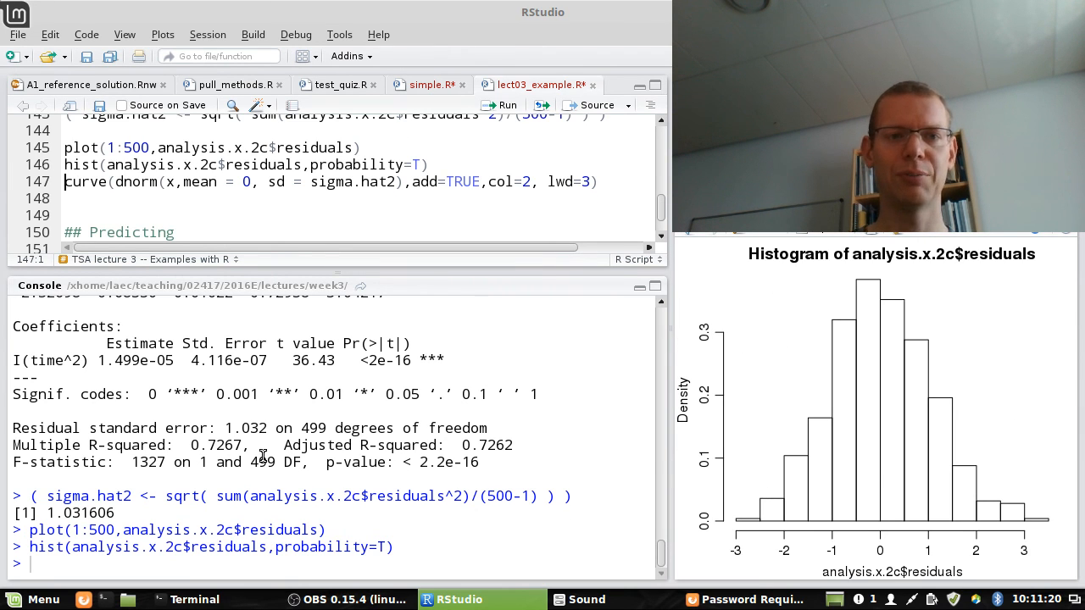
pyautogui.write(',')
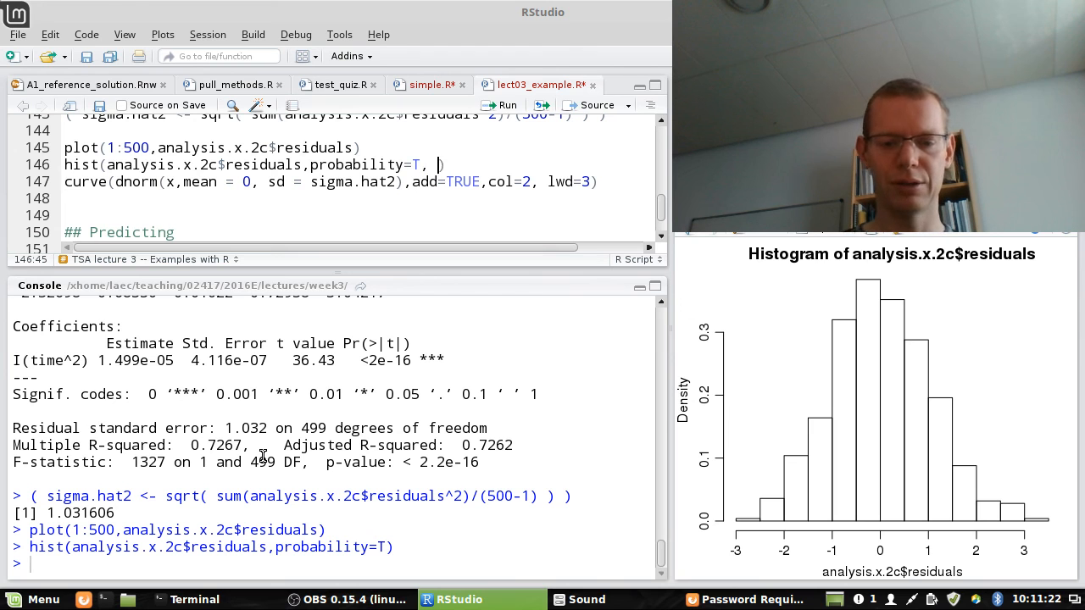
pyautogui.write('breaks=40')
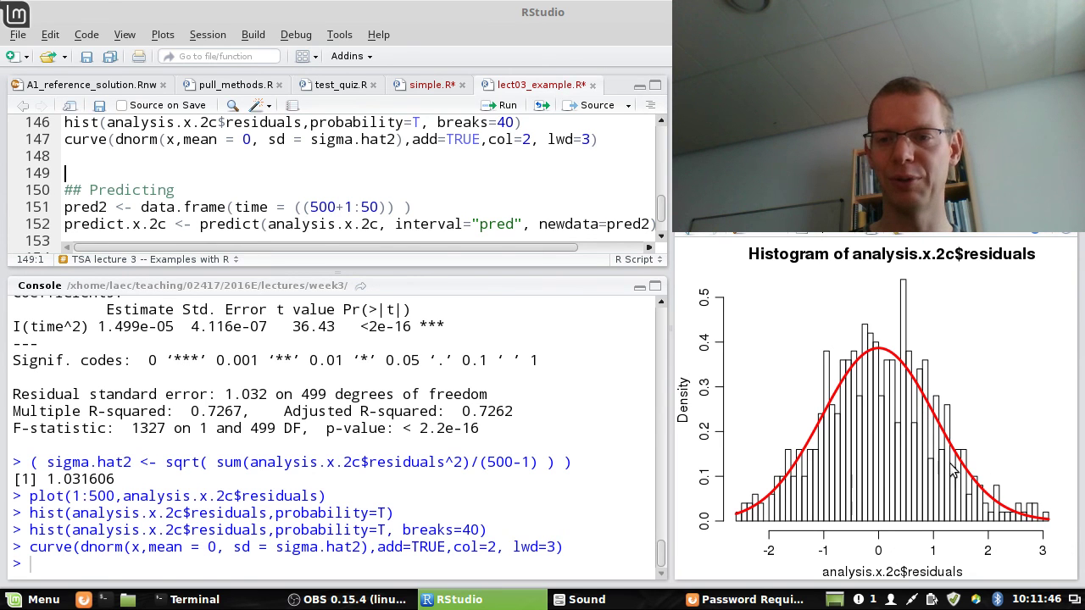
pyautogui.moveTo(727, 441)
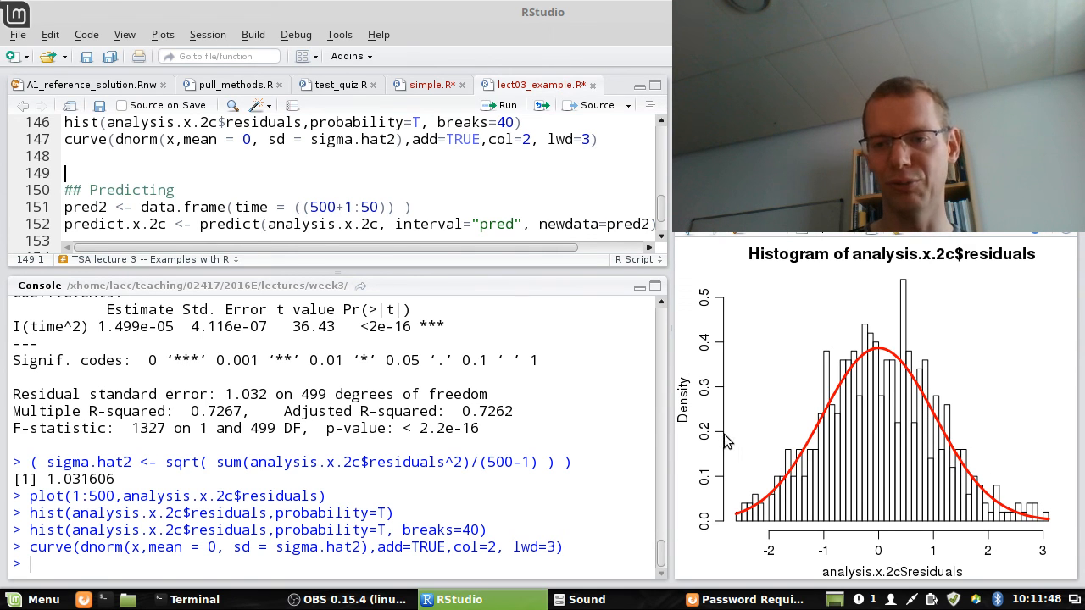
pyautogui.moveTo(909, 409)
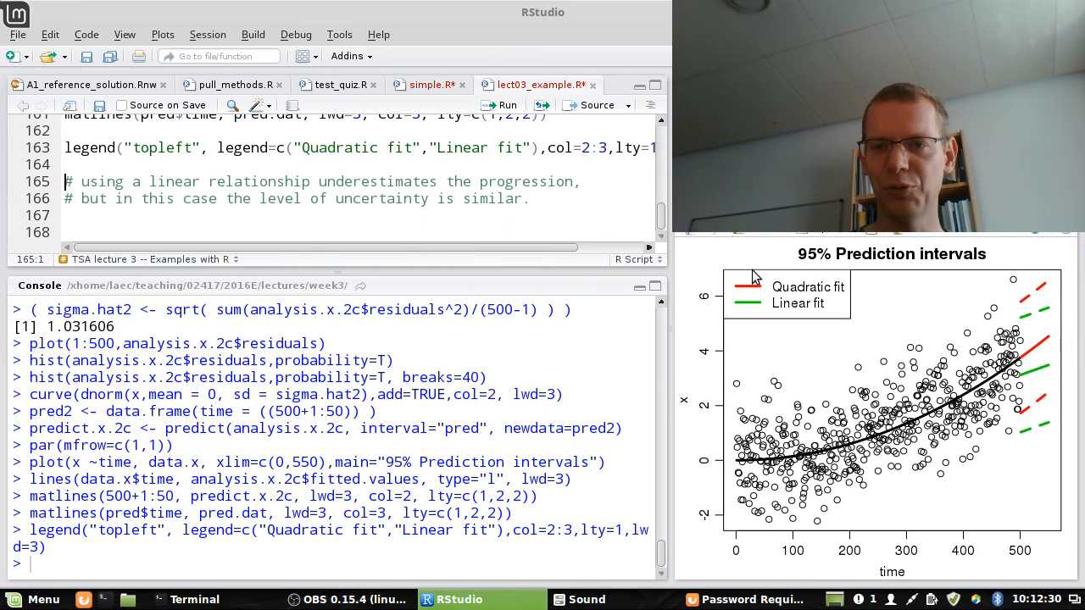
pyautogui.moveTo(773, 308)
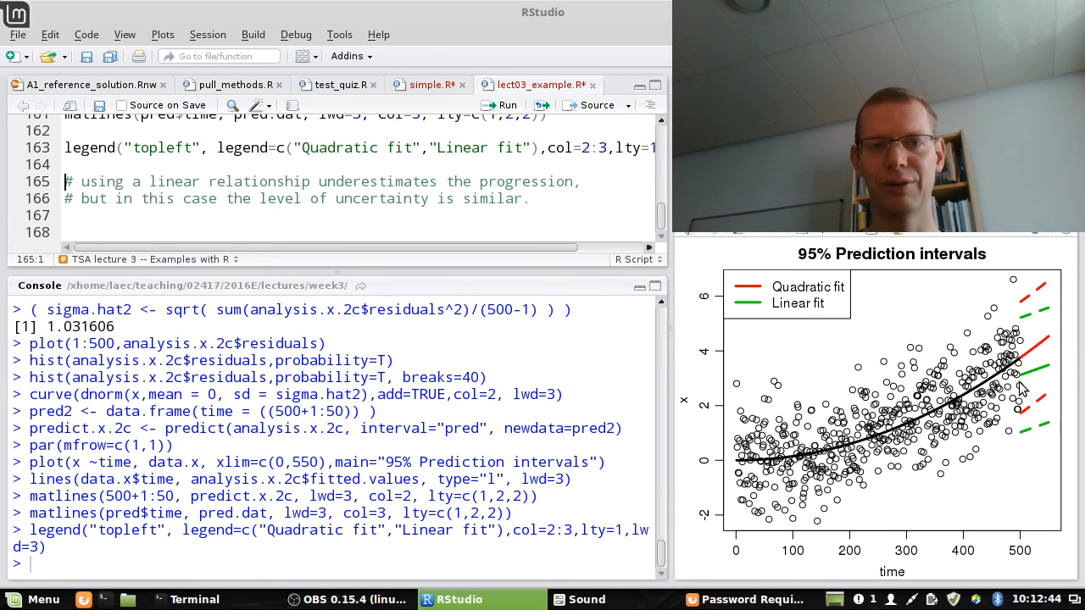
pyautogui.moveTo(566, 209)
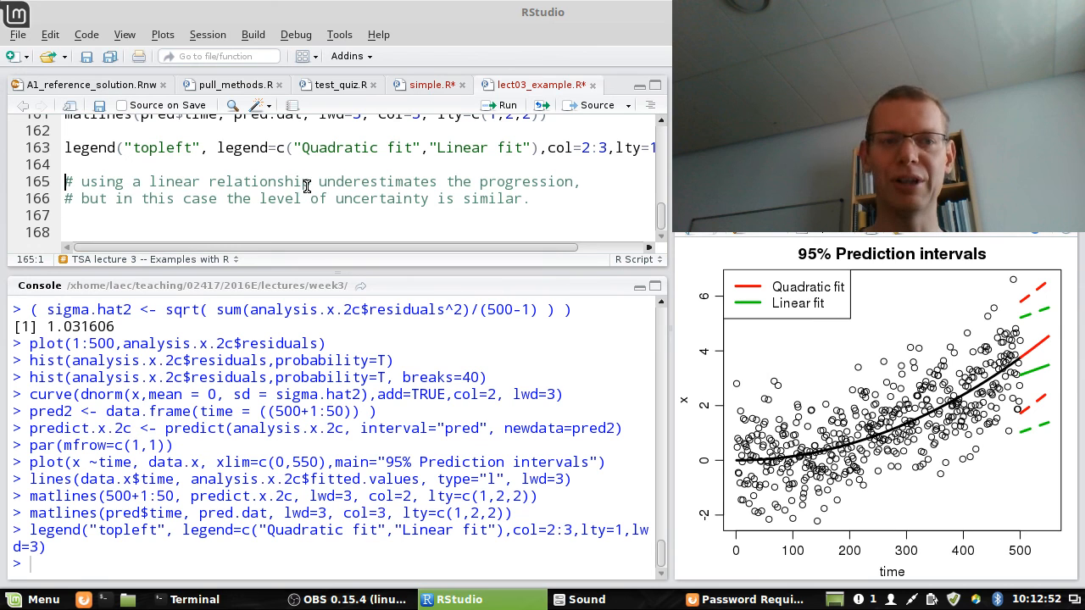
pyautogui.moveTo(766, 272)
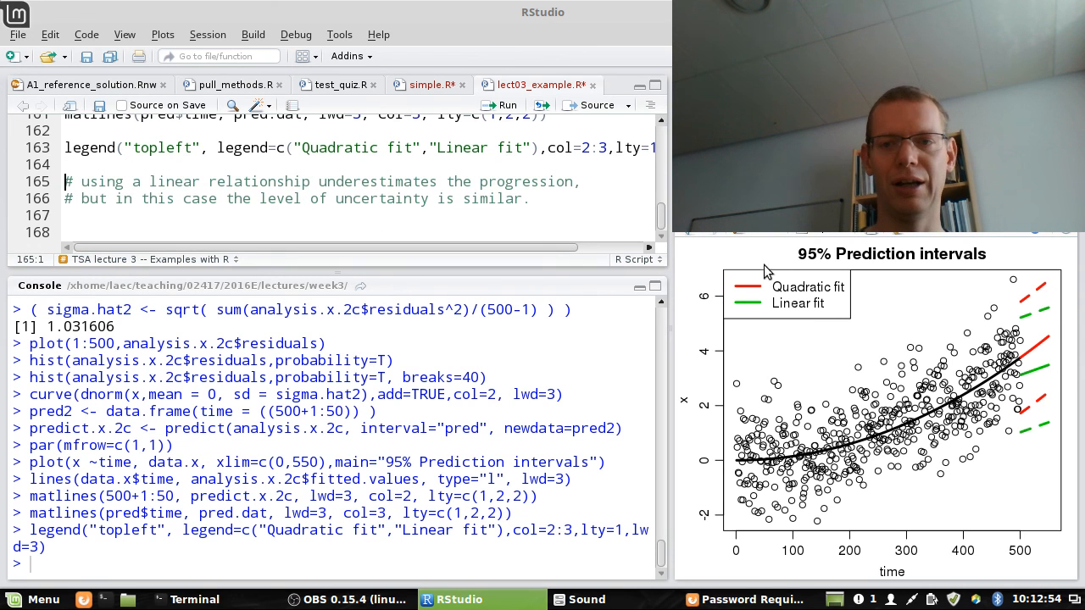
pyautogui.moveTo(1039, 406)
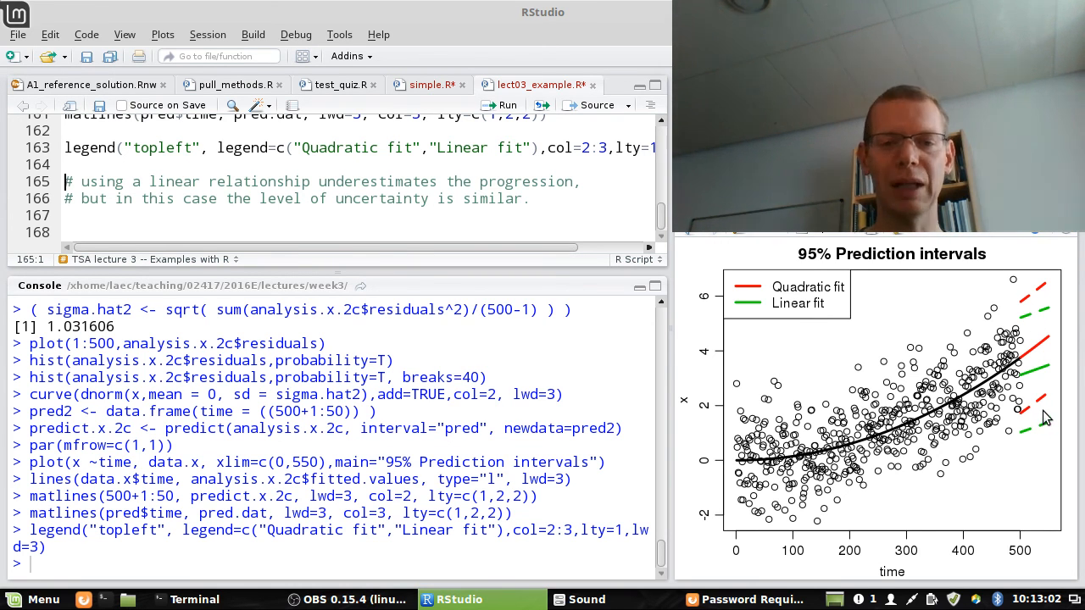
pyautogui.moveTo(854, 345)
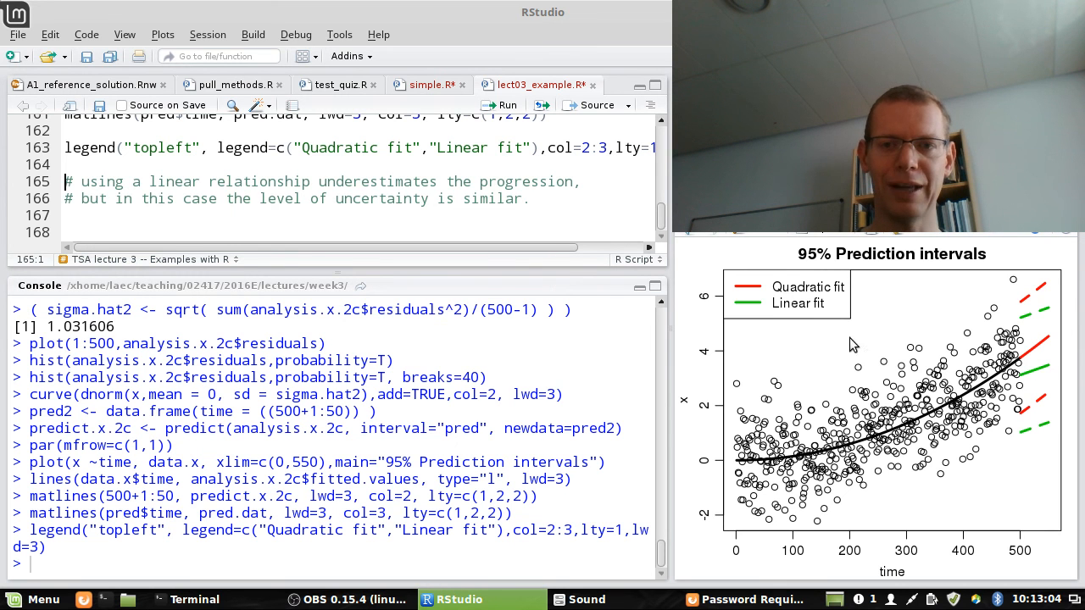